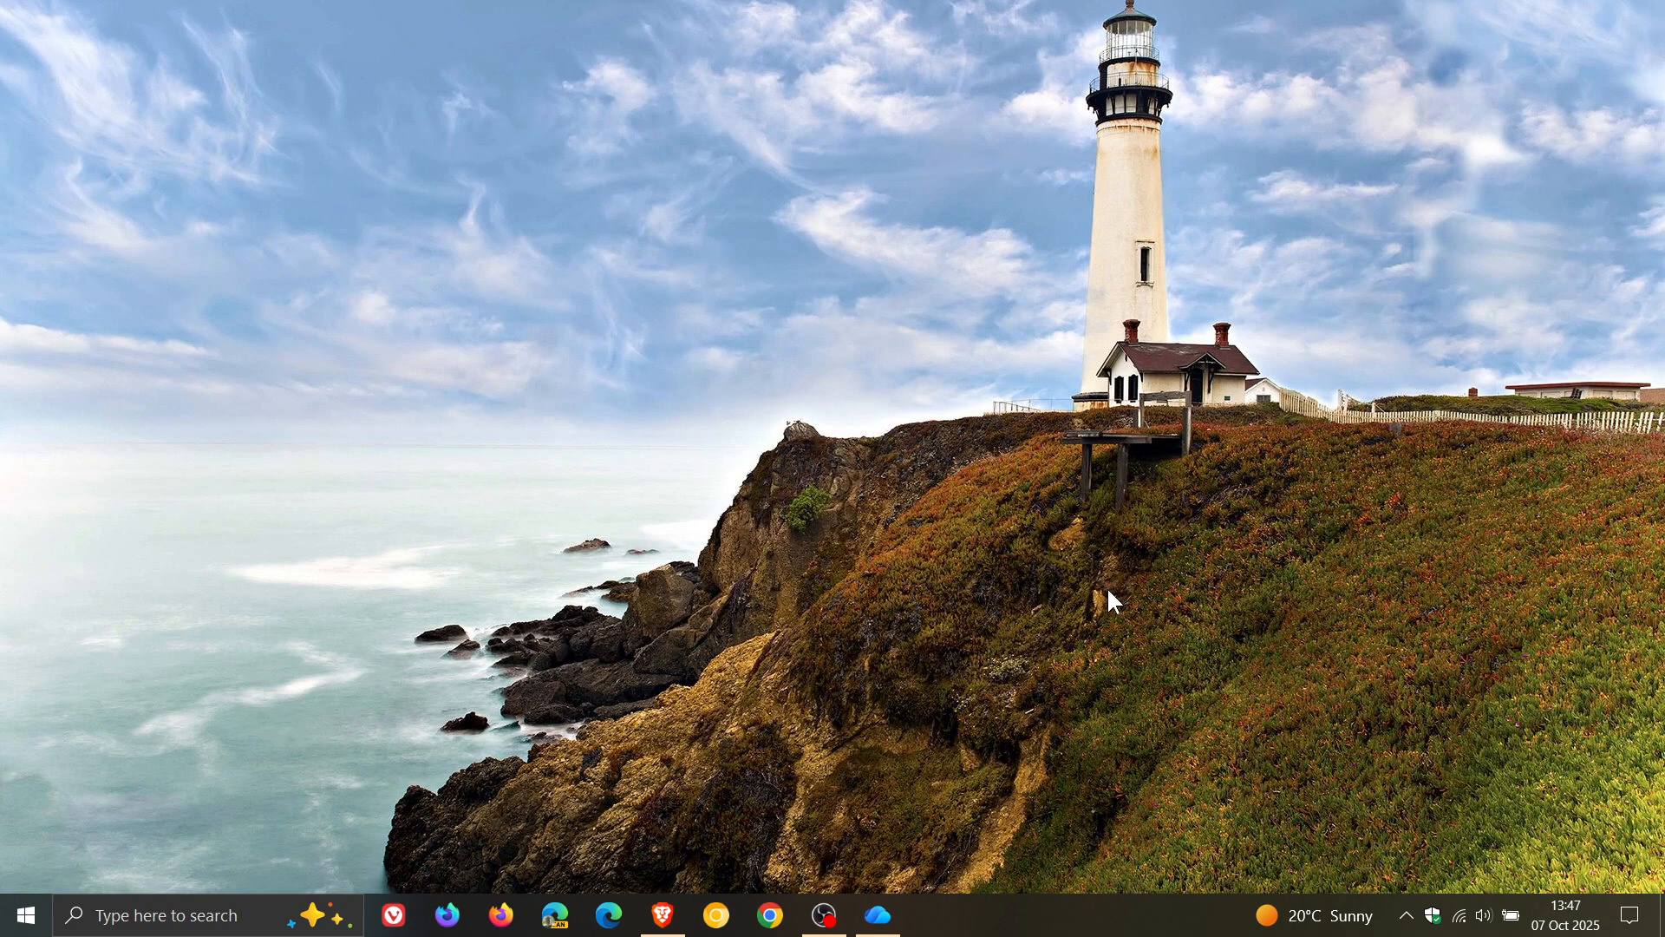
Step: Launch the OneDrive desktop app from the taskbar, landing on the October 2025 Photos Gallery
click(876, 914)
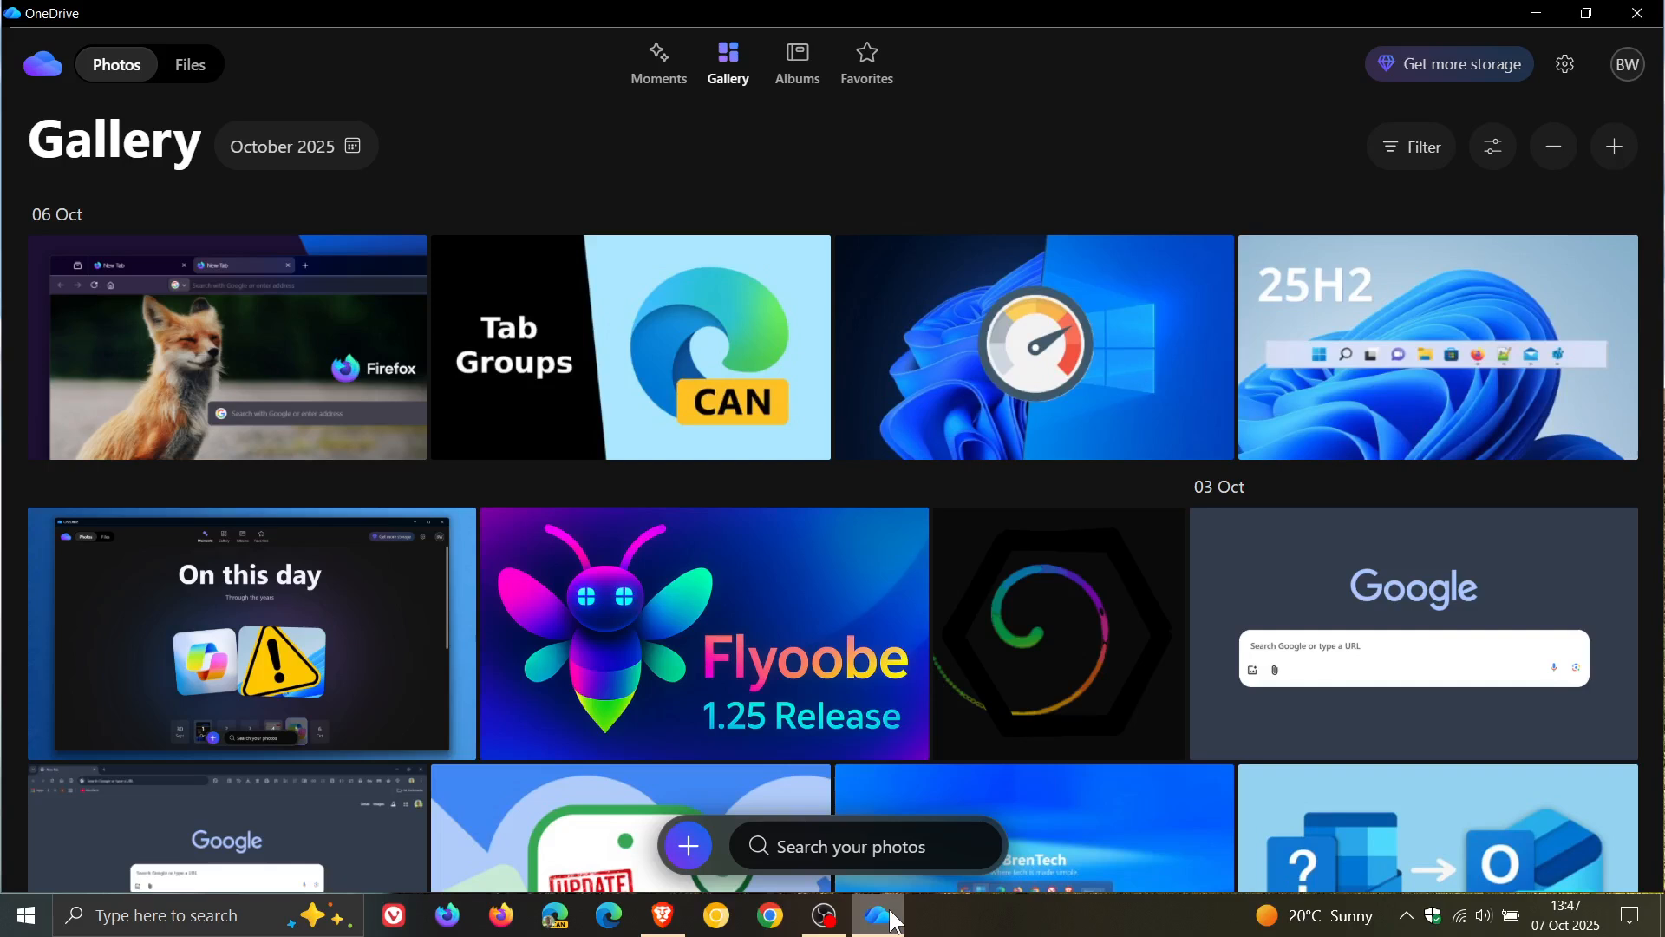
mouse_move(1211, 144)
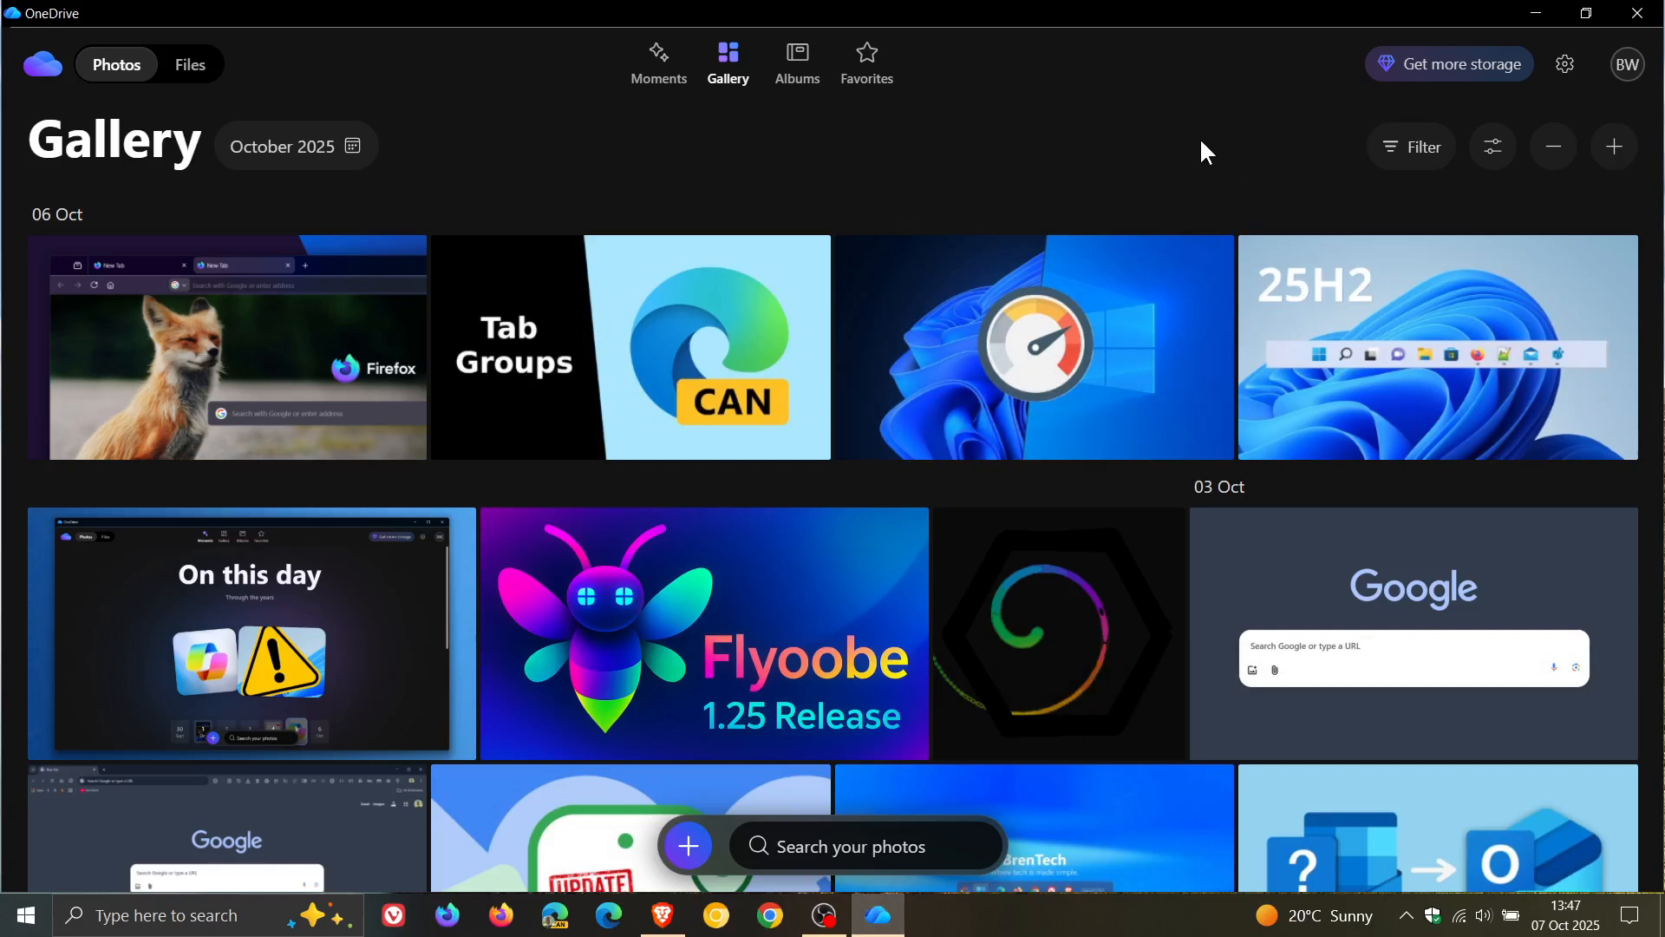
mouse_move(1063, 130)
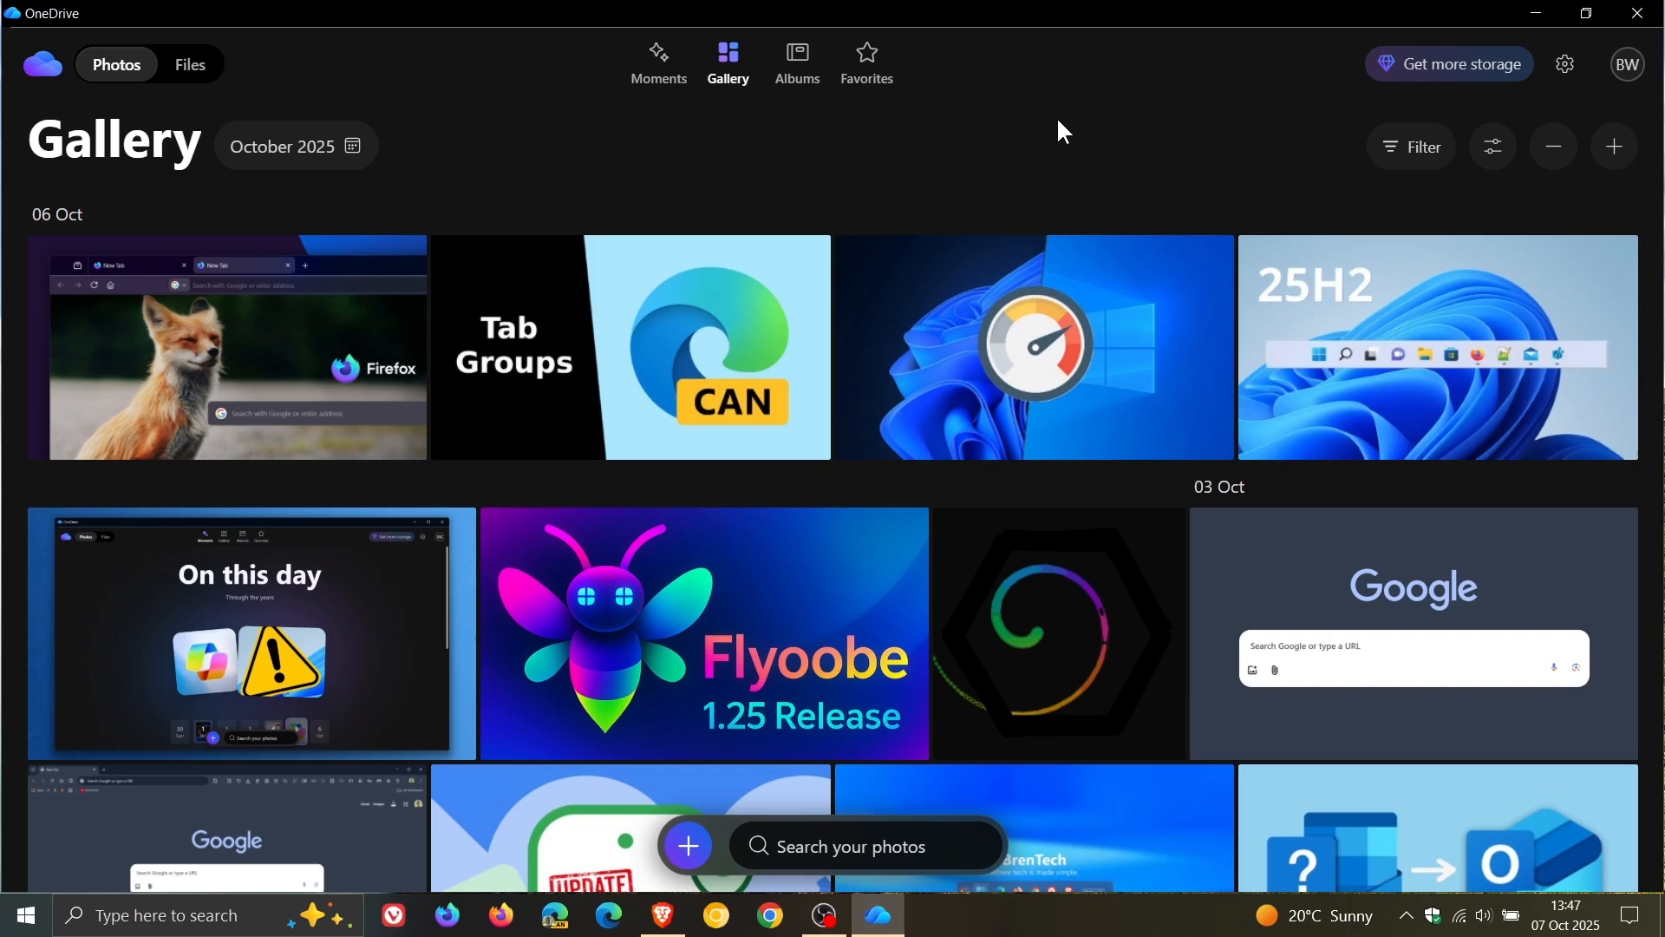
mouse_move(255, 82)
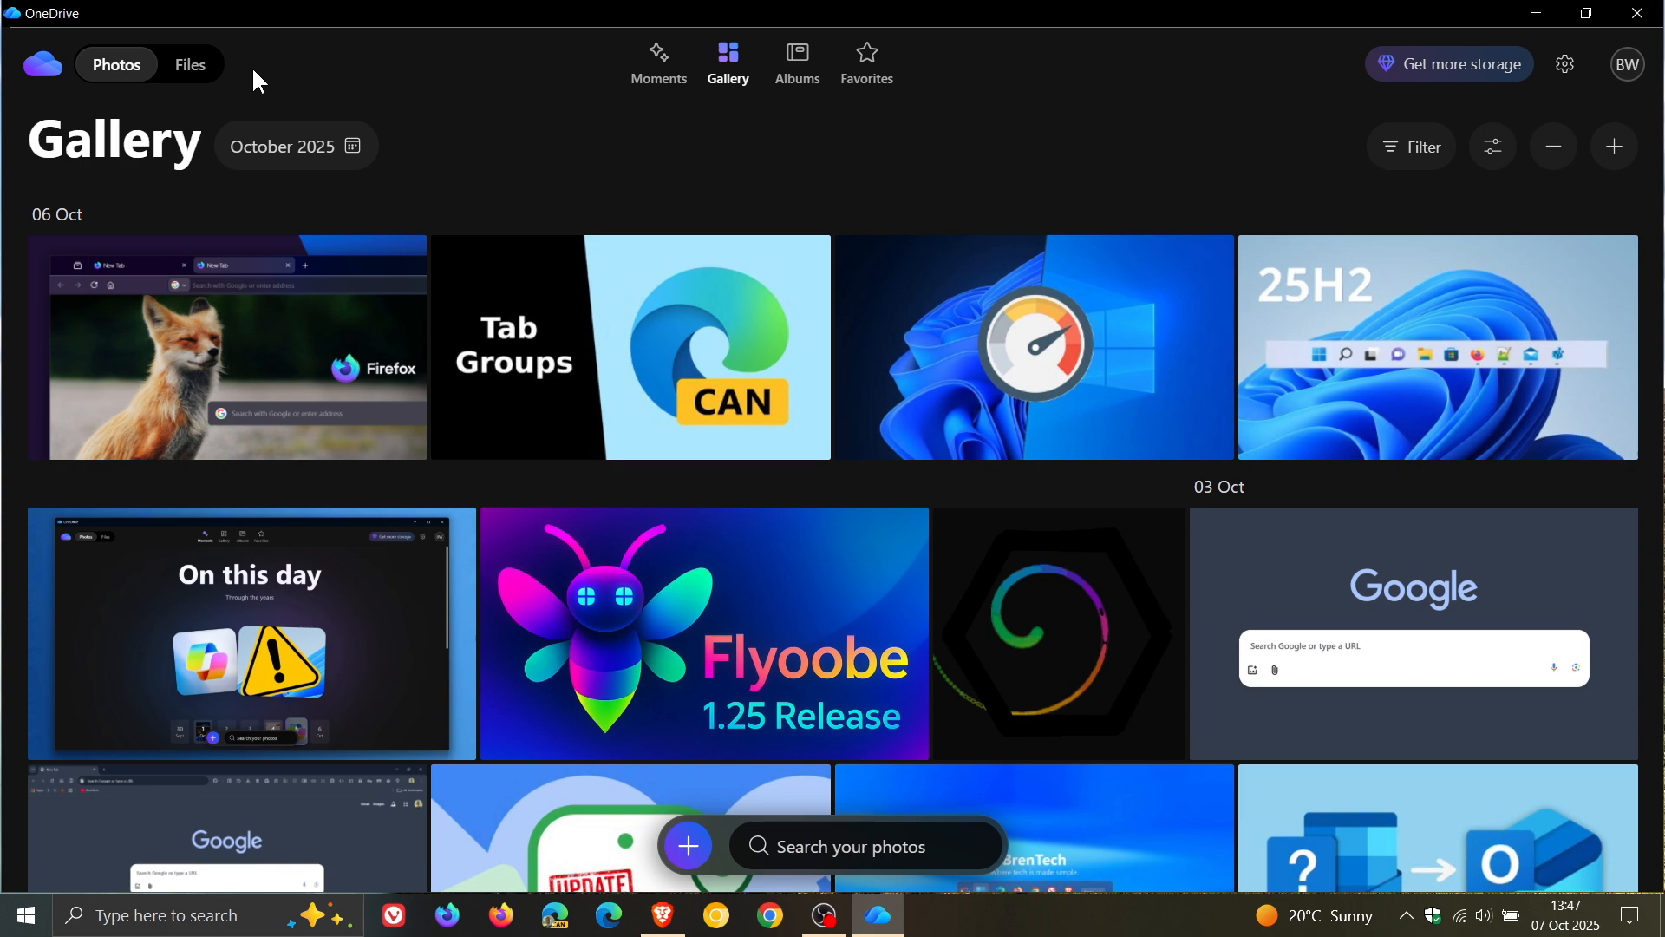
Step: Show the Files home listing recent documents like test, DISM, Ipconfig and ID
click(189, 64)
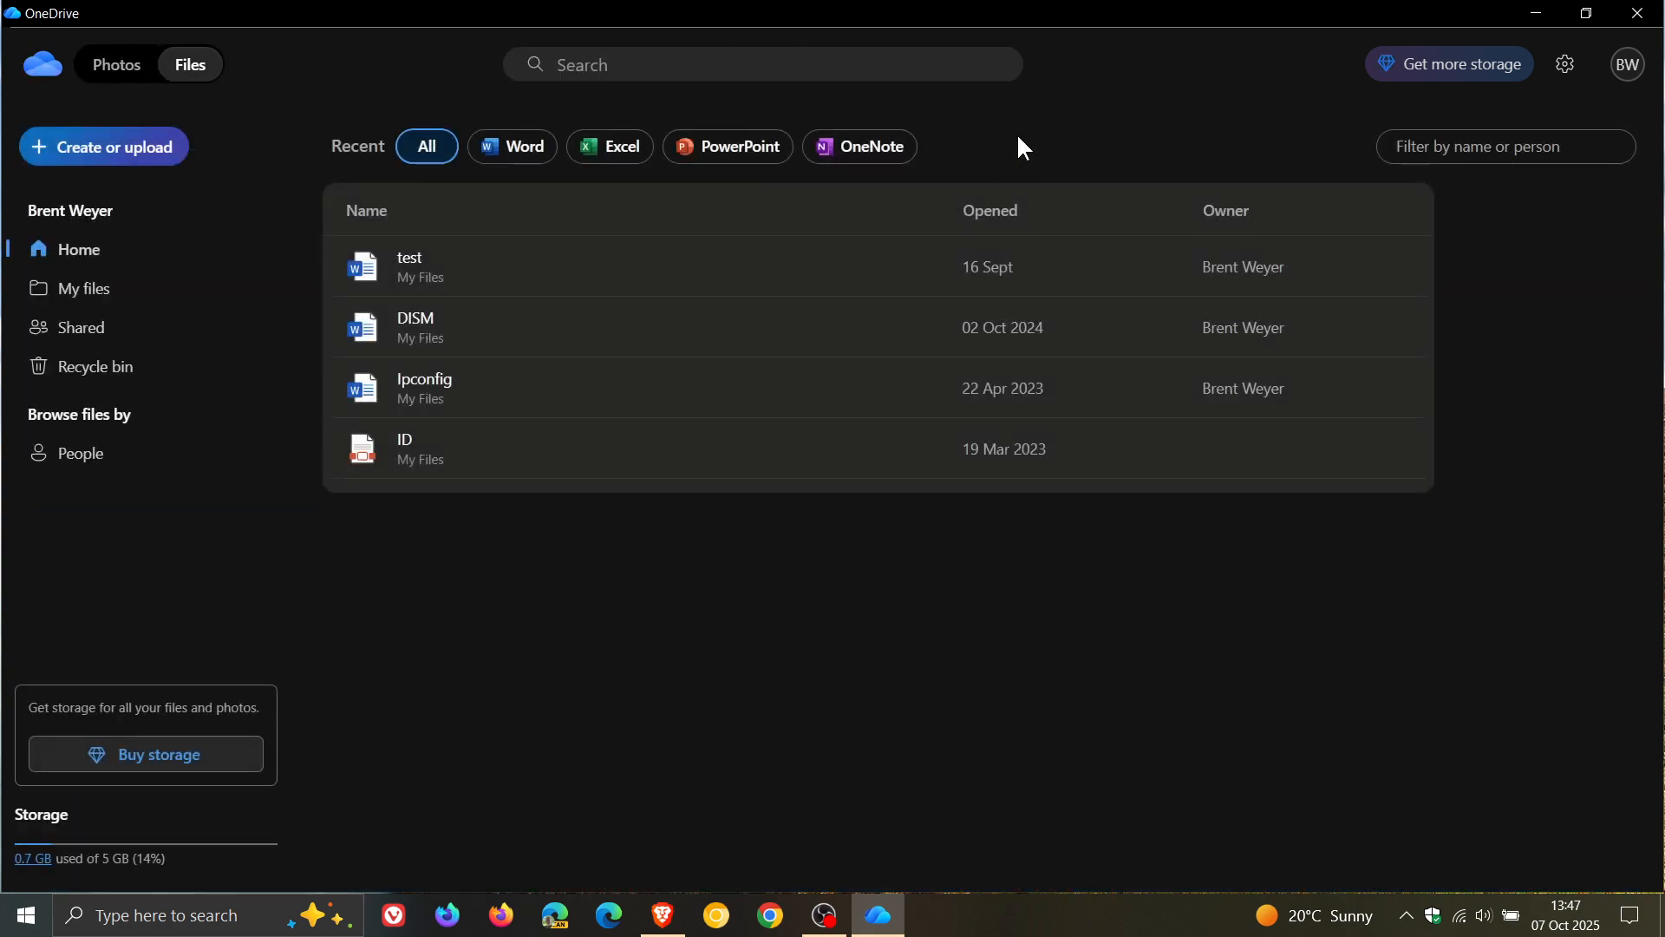
mouse_move(1080, 123)
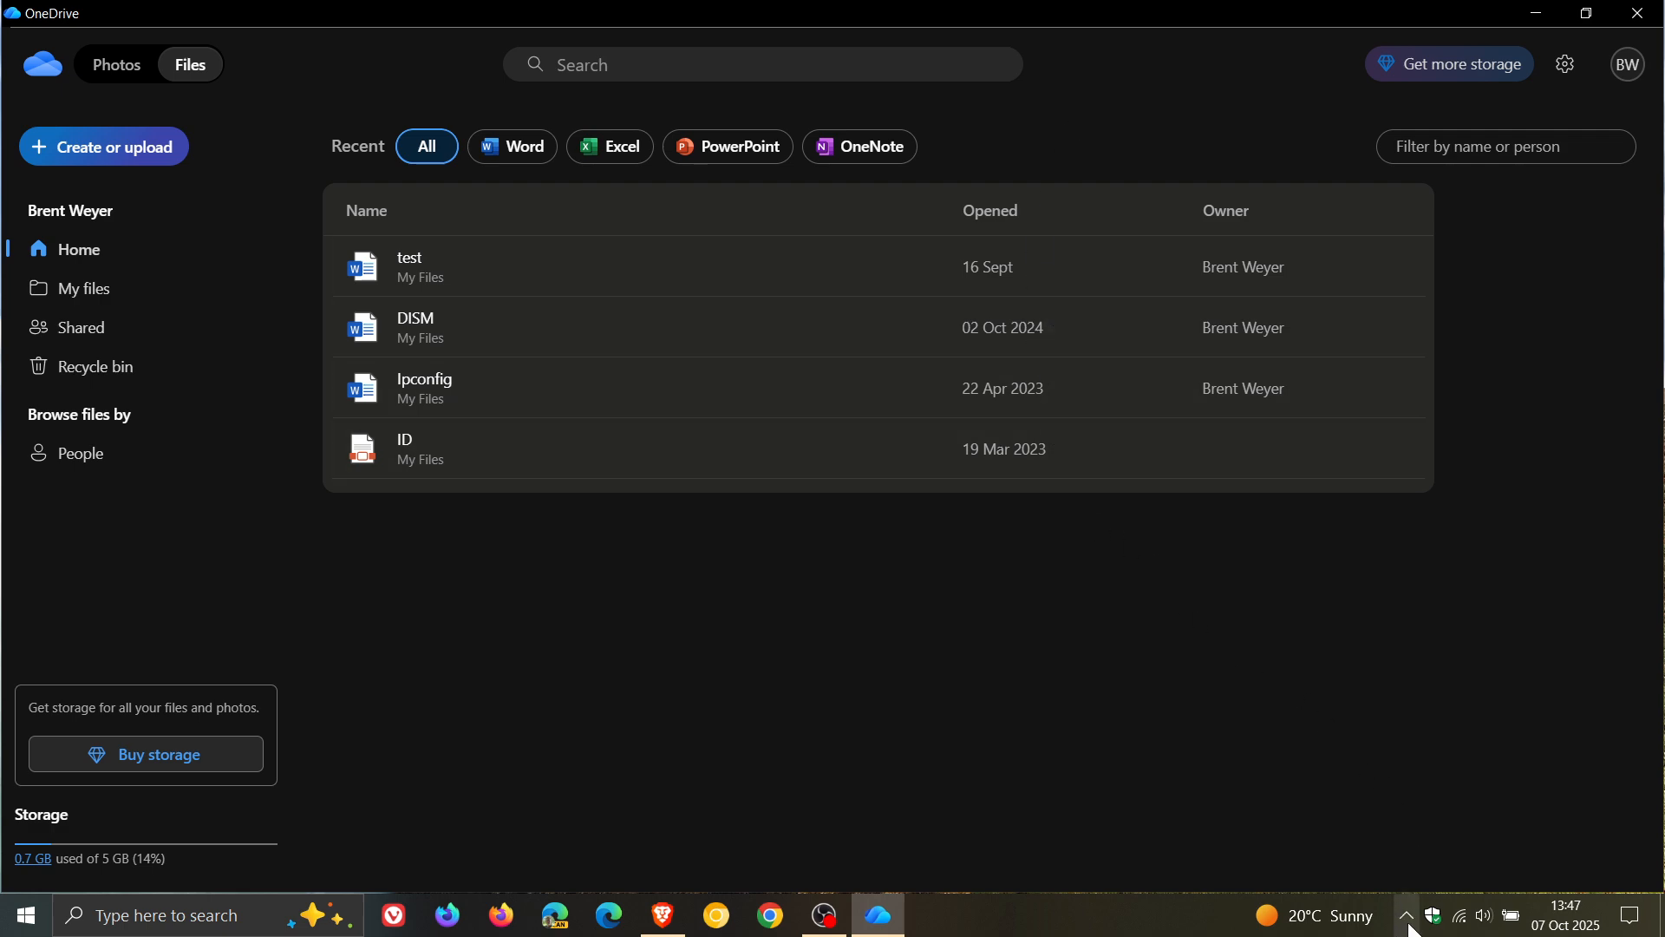
Step: Check sync status from the tray cloud icon and launch OneDrive web at the Files home
click(1428, 871)
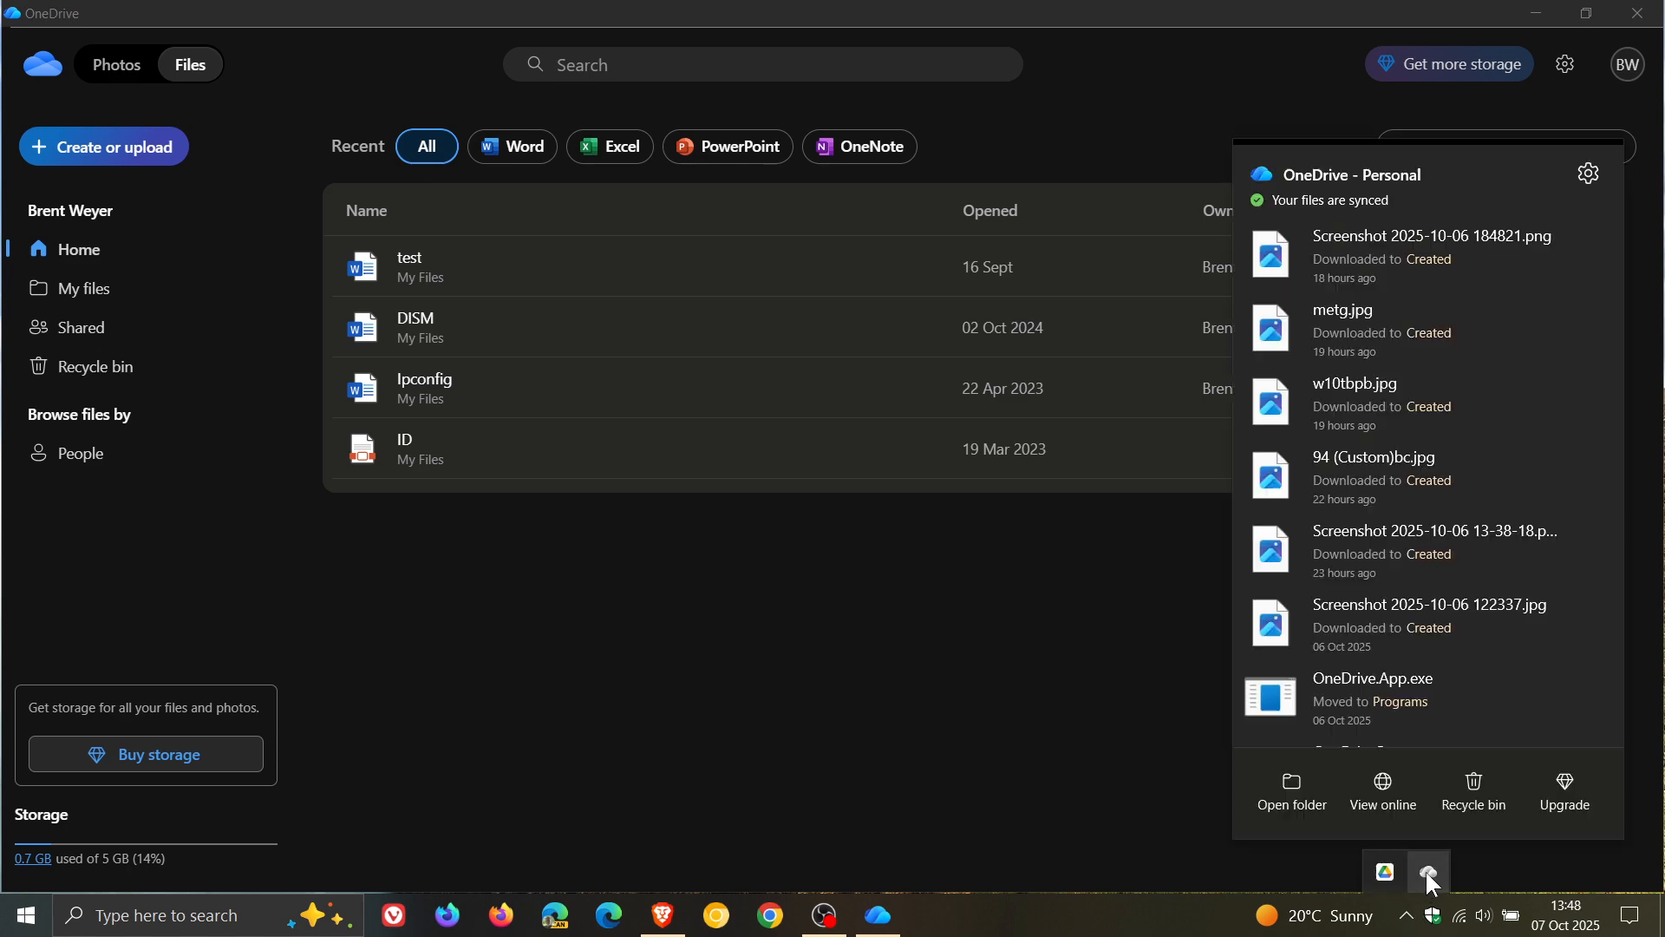
click(1383, 791)
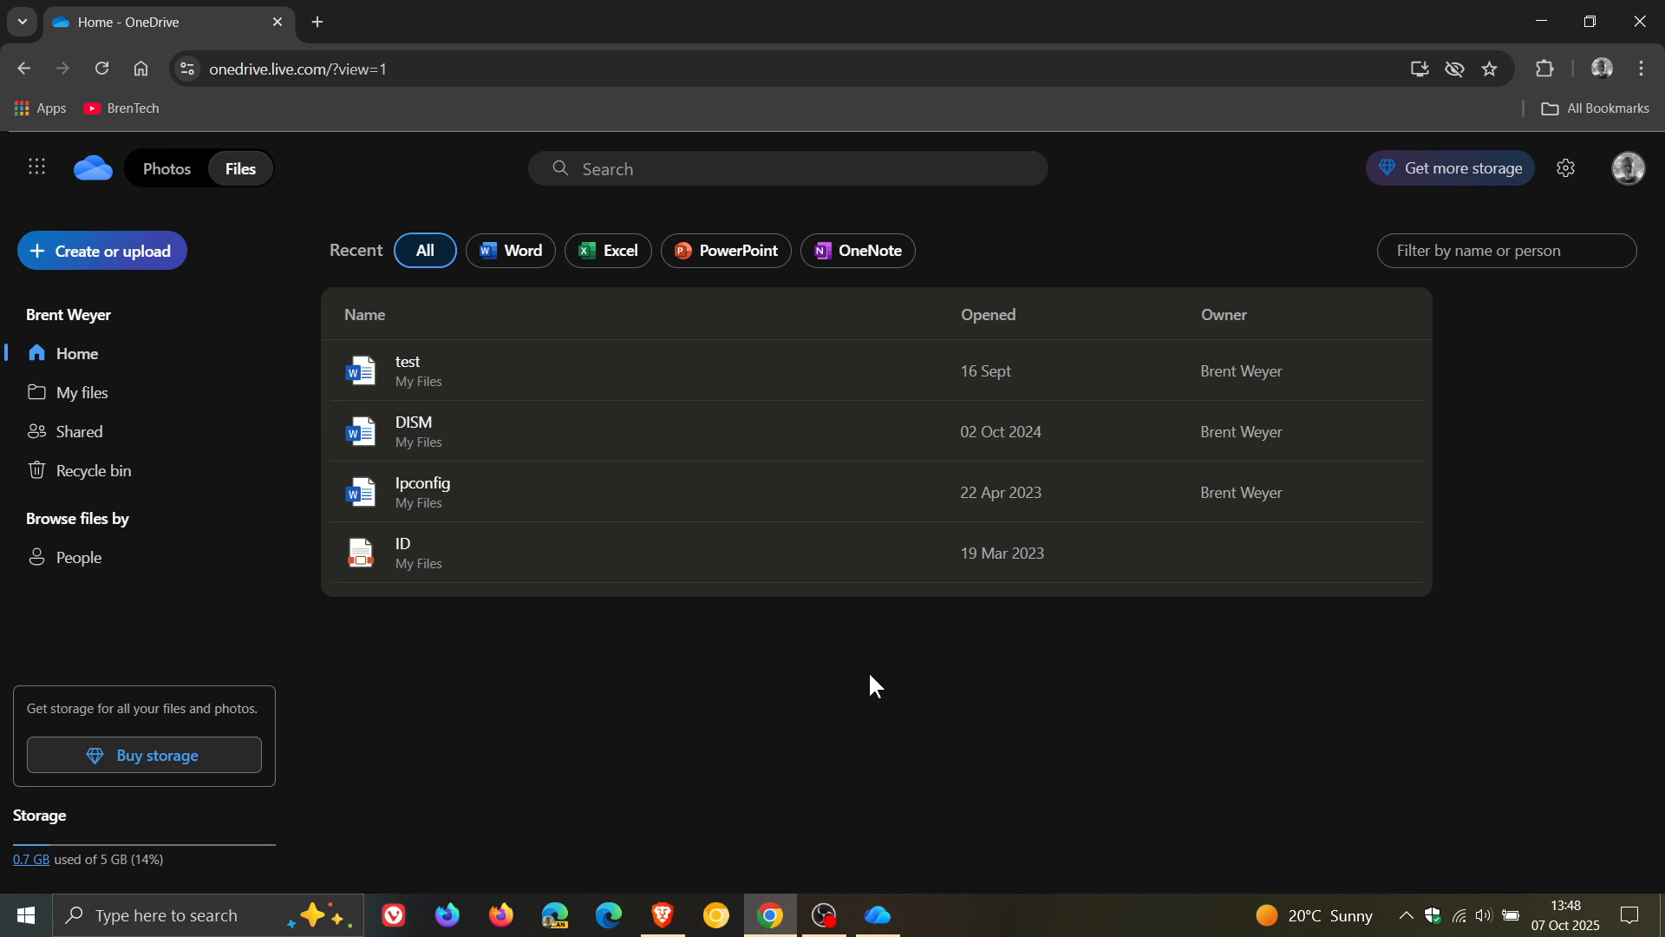
Step: Browse the web photo Gallery, return to Files, and reveal the theme settings menu
click(166, 168)
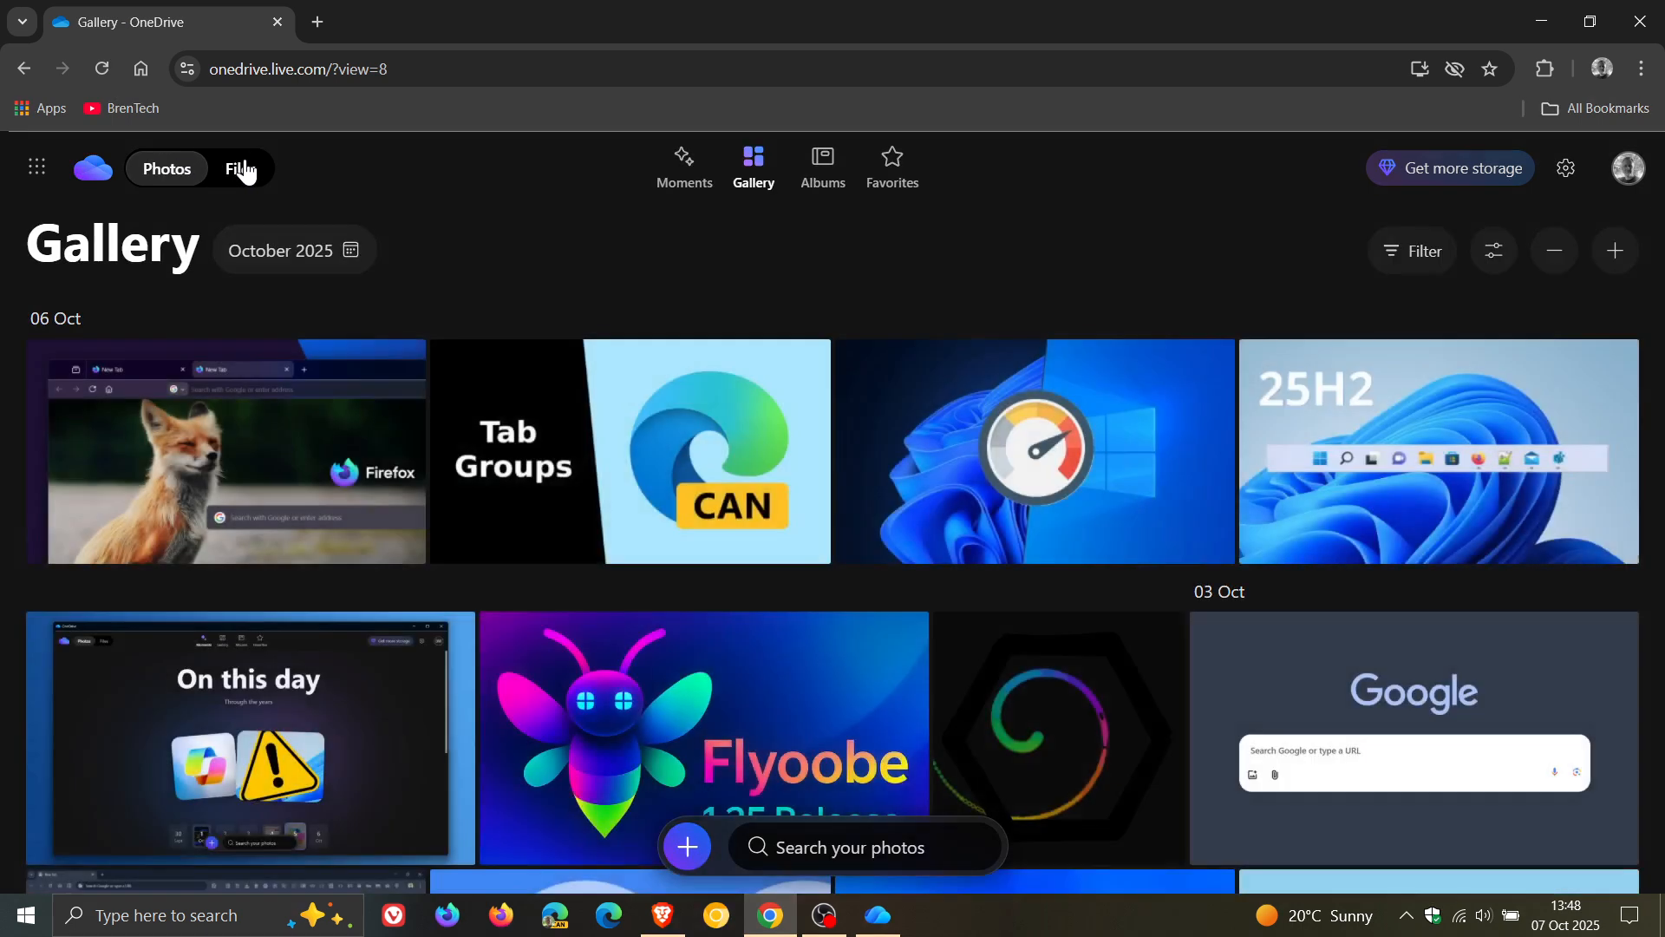
click(239, 169)
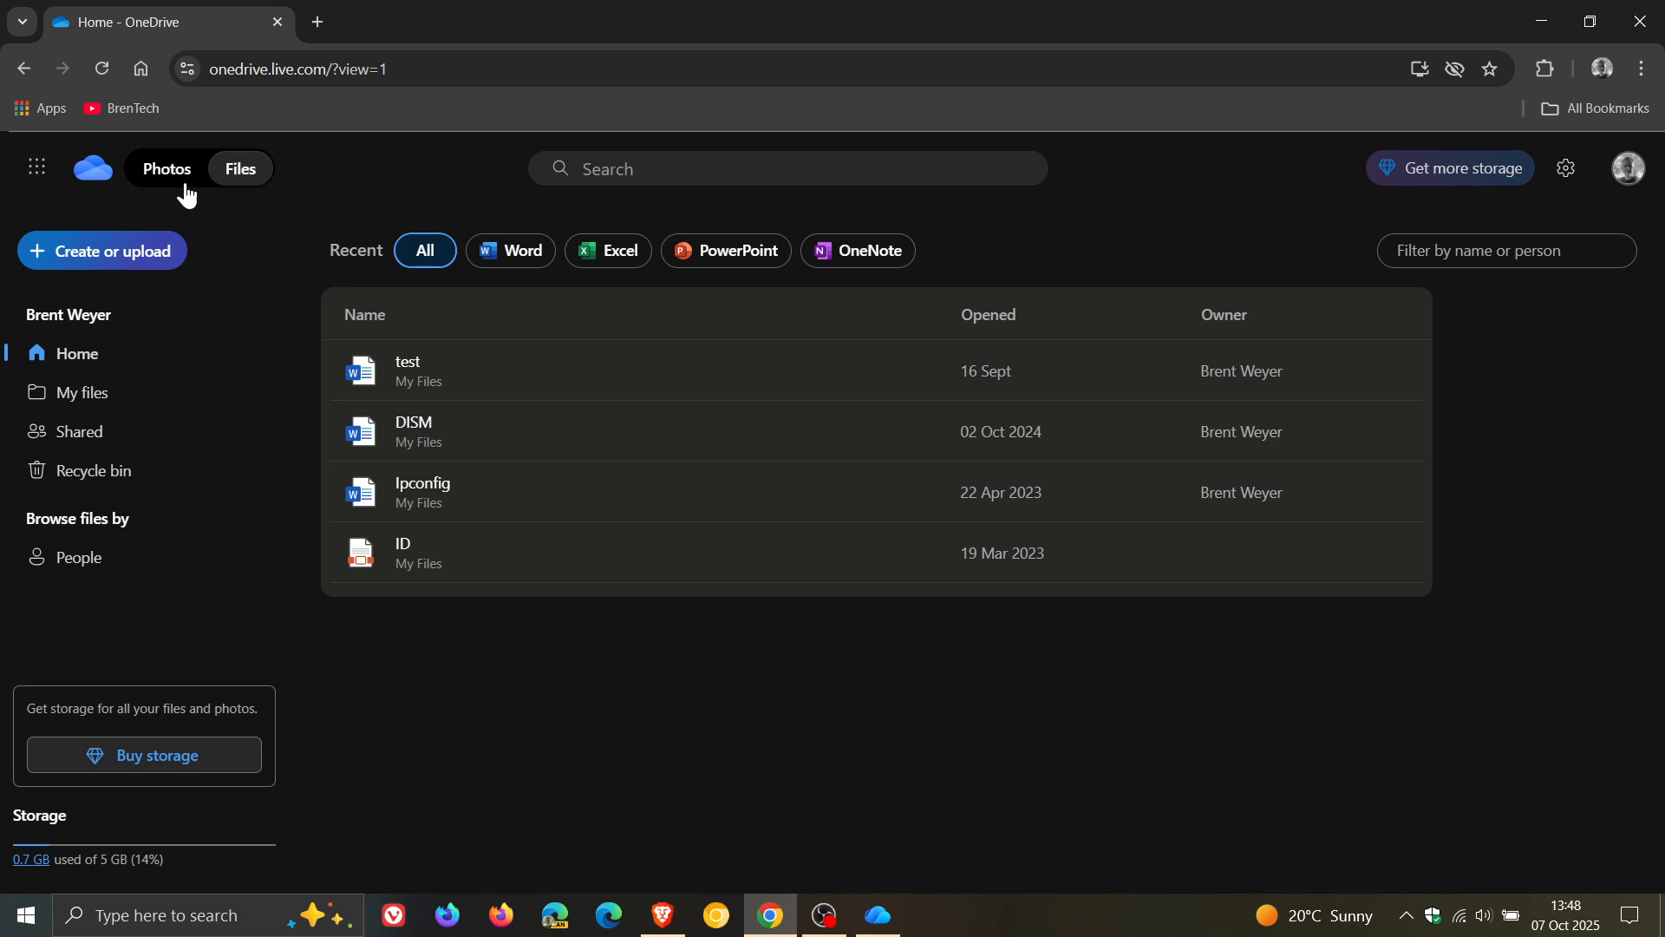
click(1564, 169)
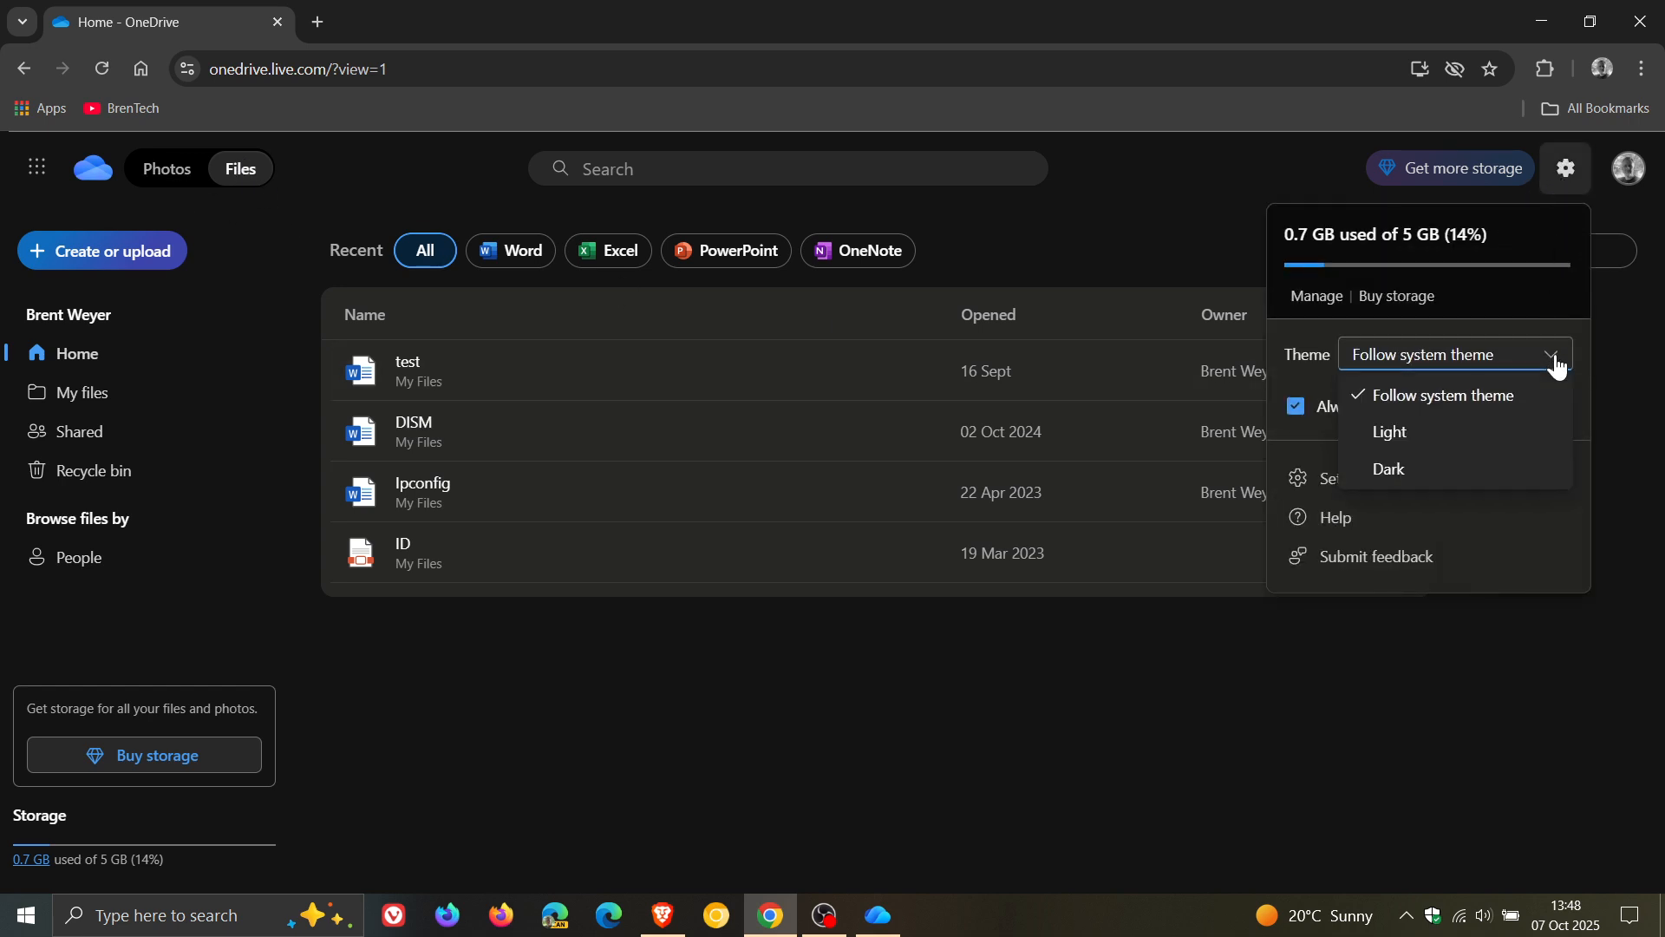
Step: Trial the Light theme, revert to Follow system theme, and dismiss the settings panel
click(1387, 430)
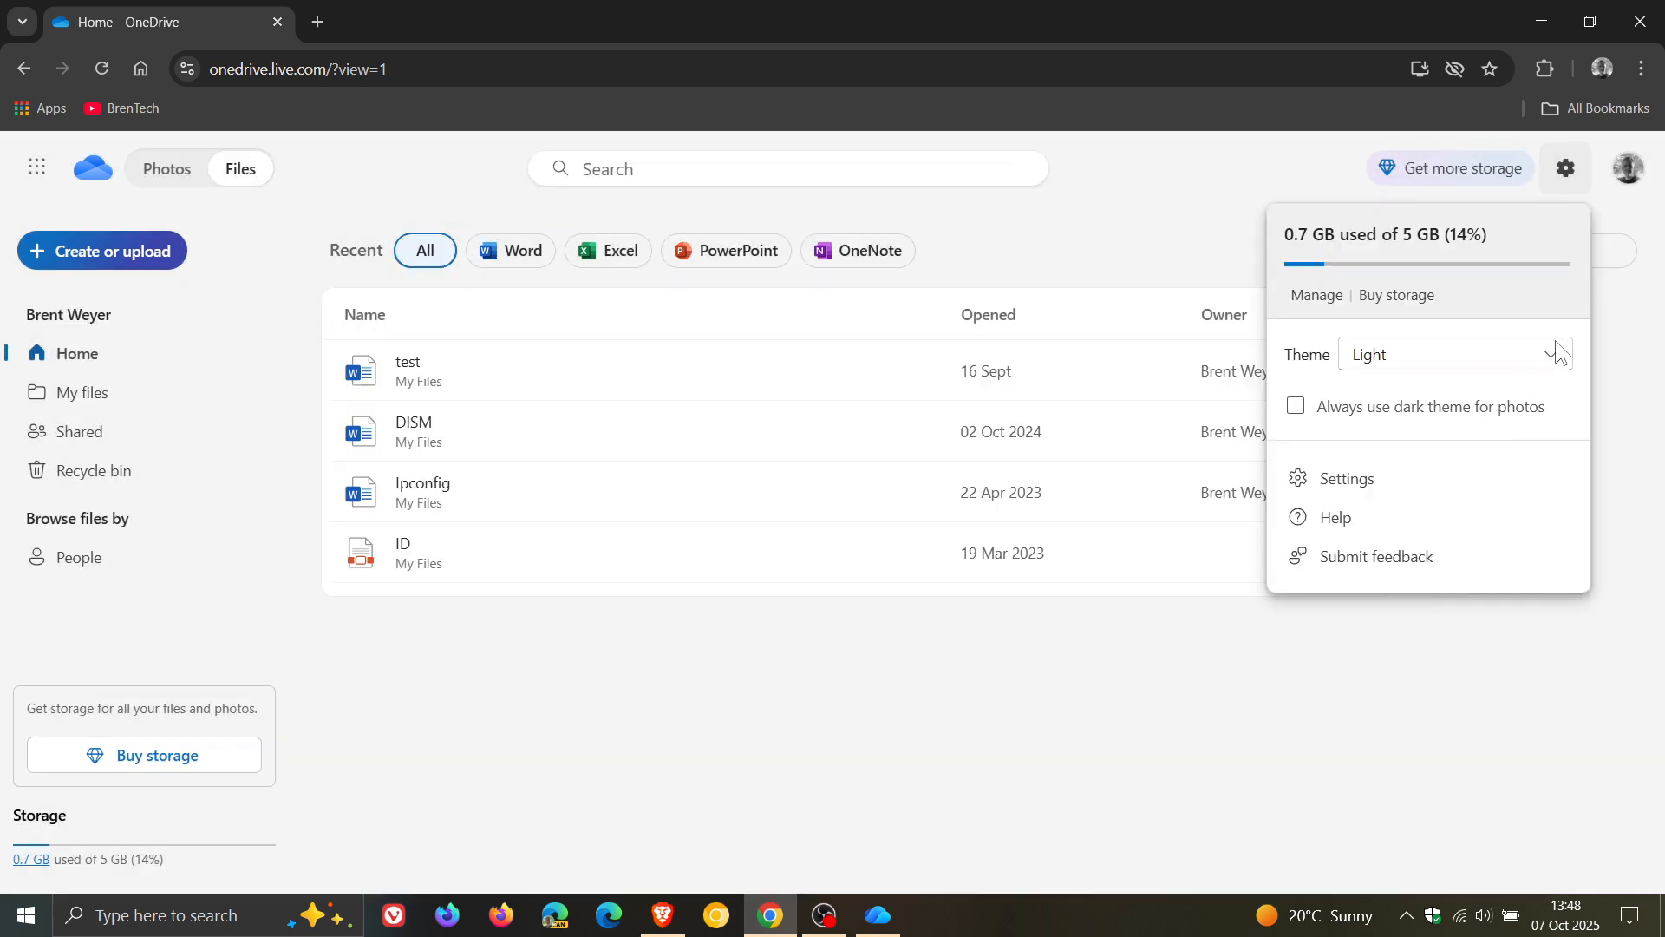
click(1455, 354)
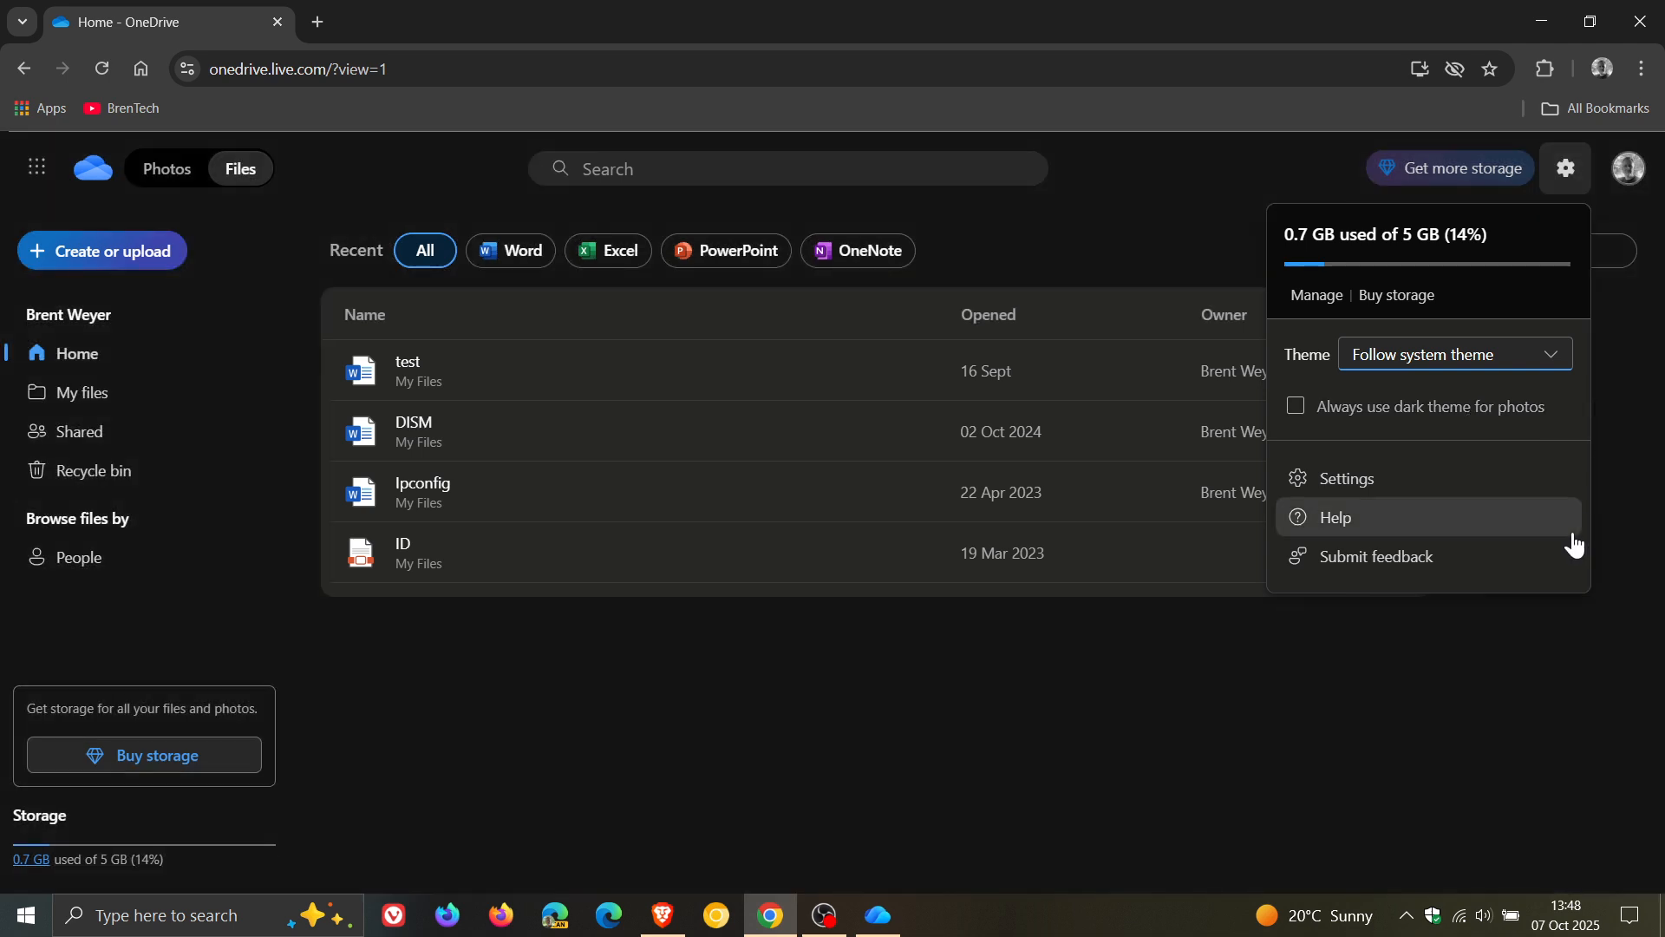
click(1096, 730)
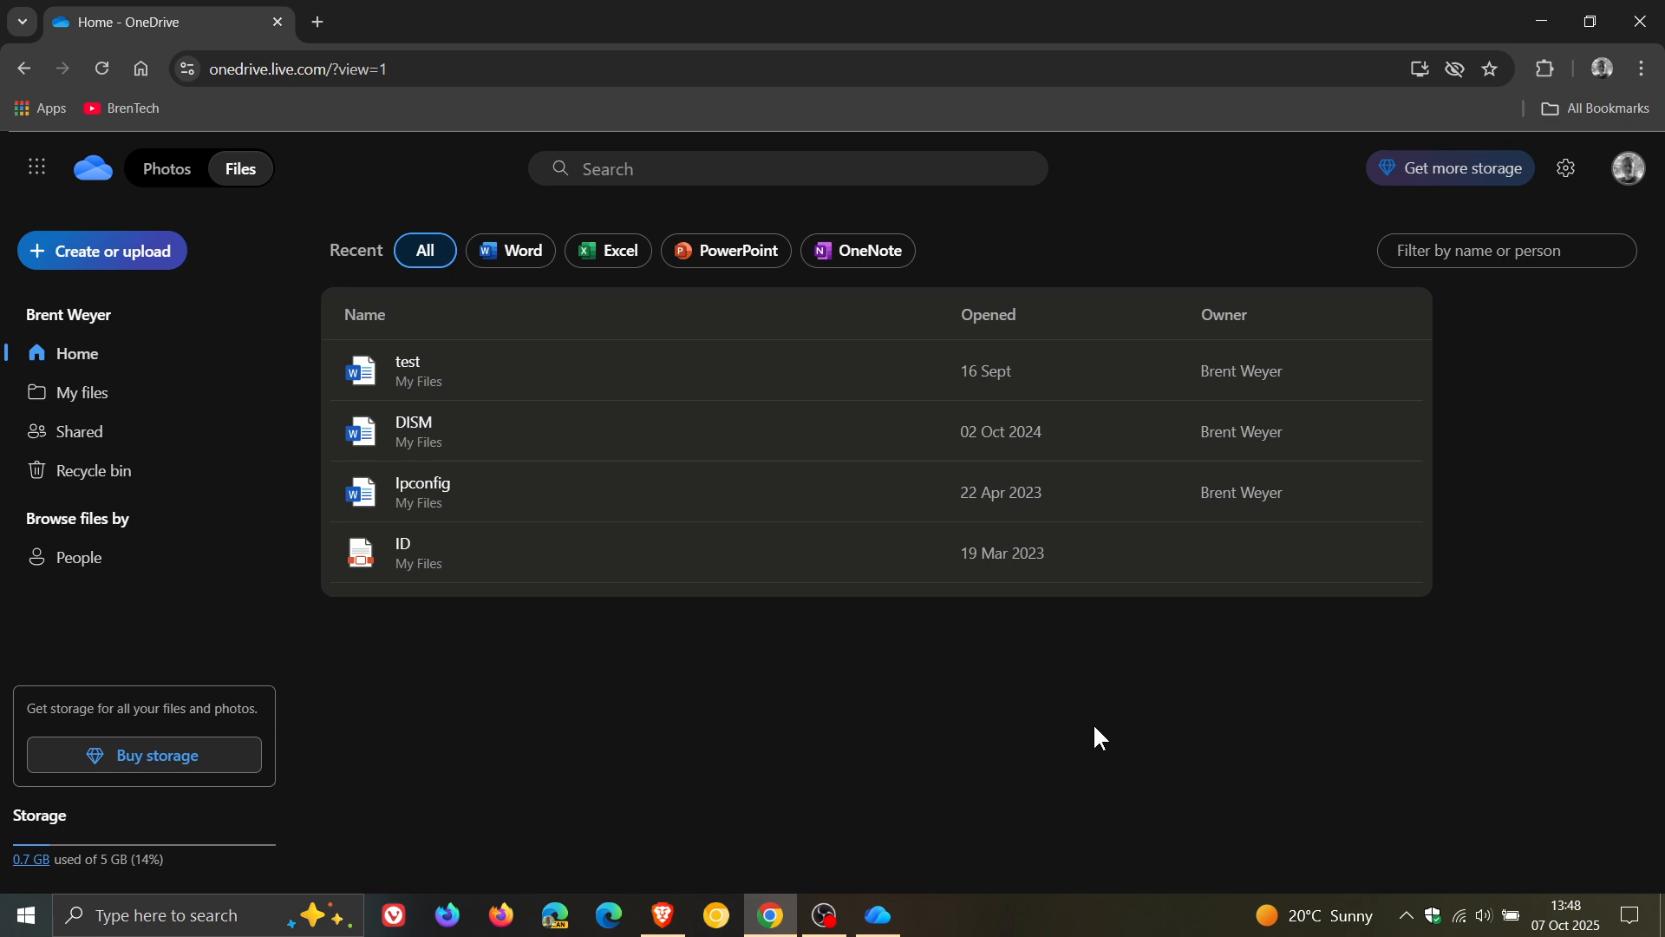
mouse_move(1078, 774)
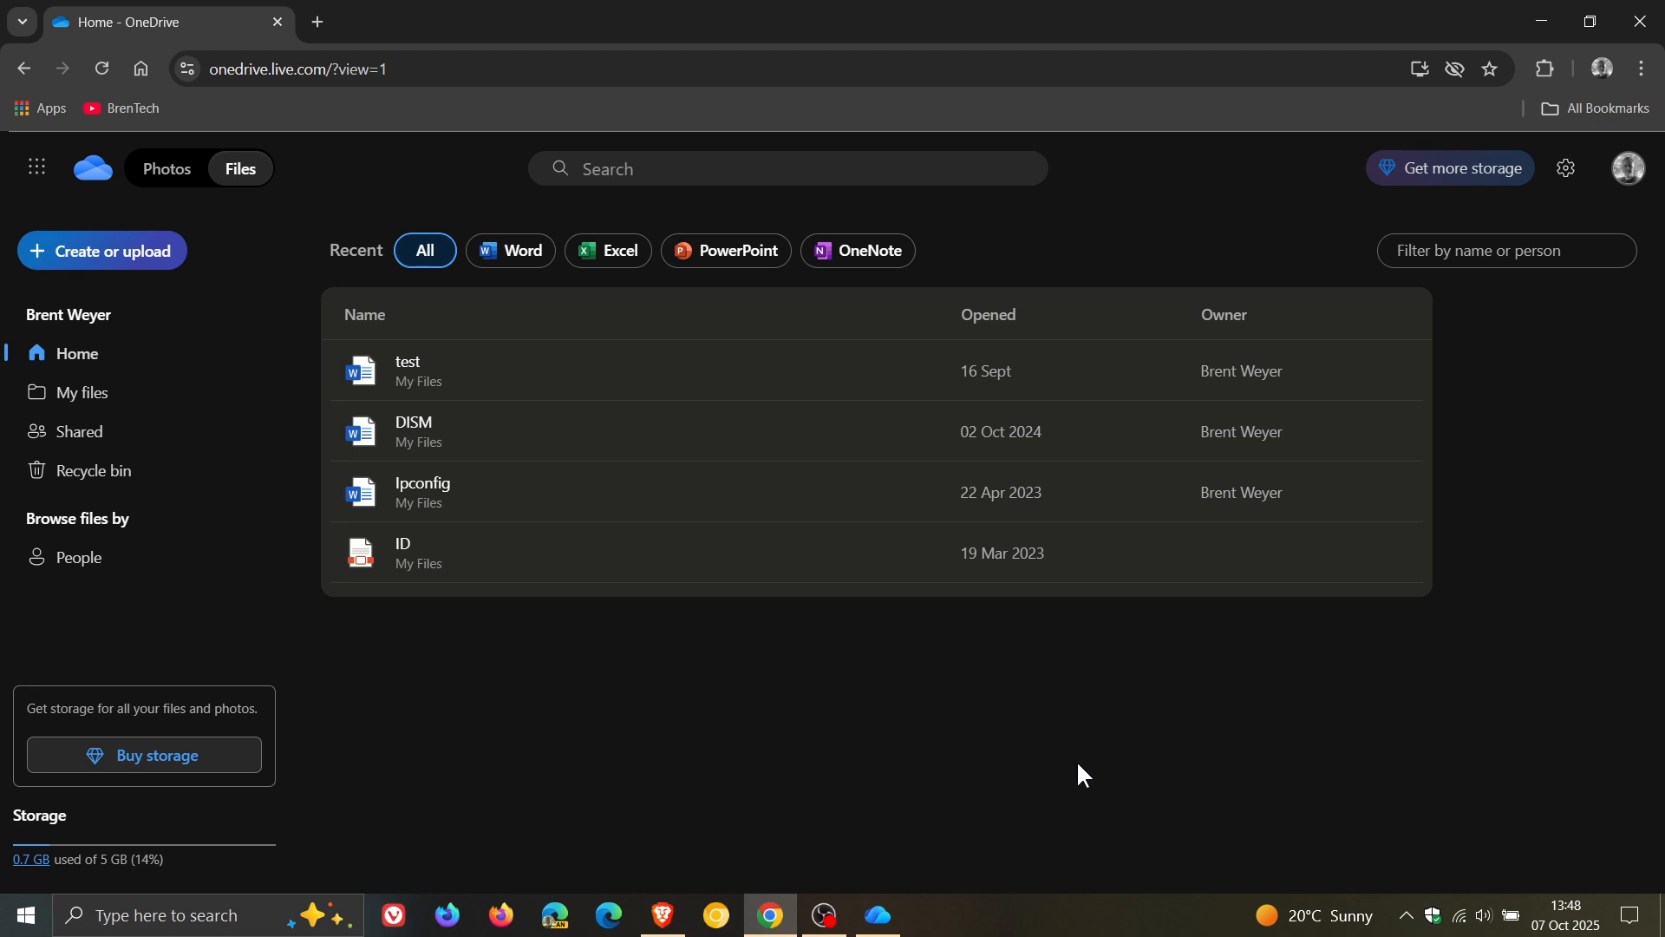
Step: Bring the desktop app forward showing the matching dark Files home
click(166, 168)
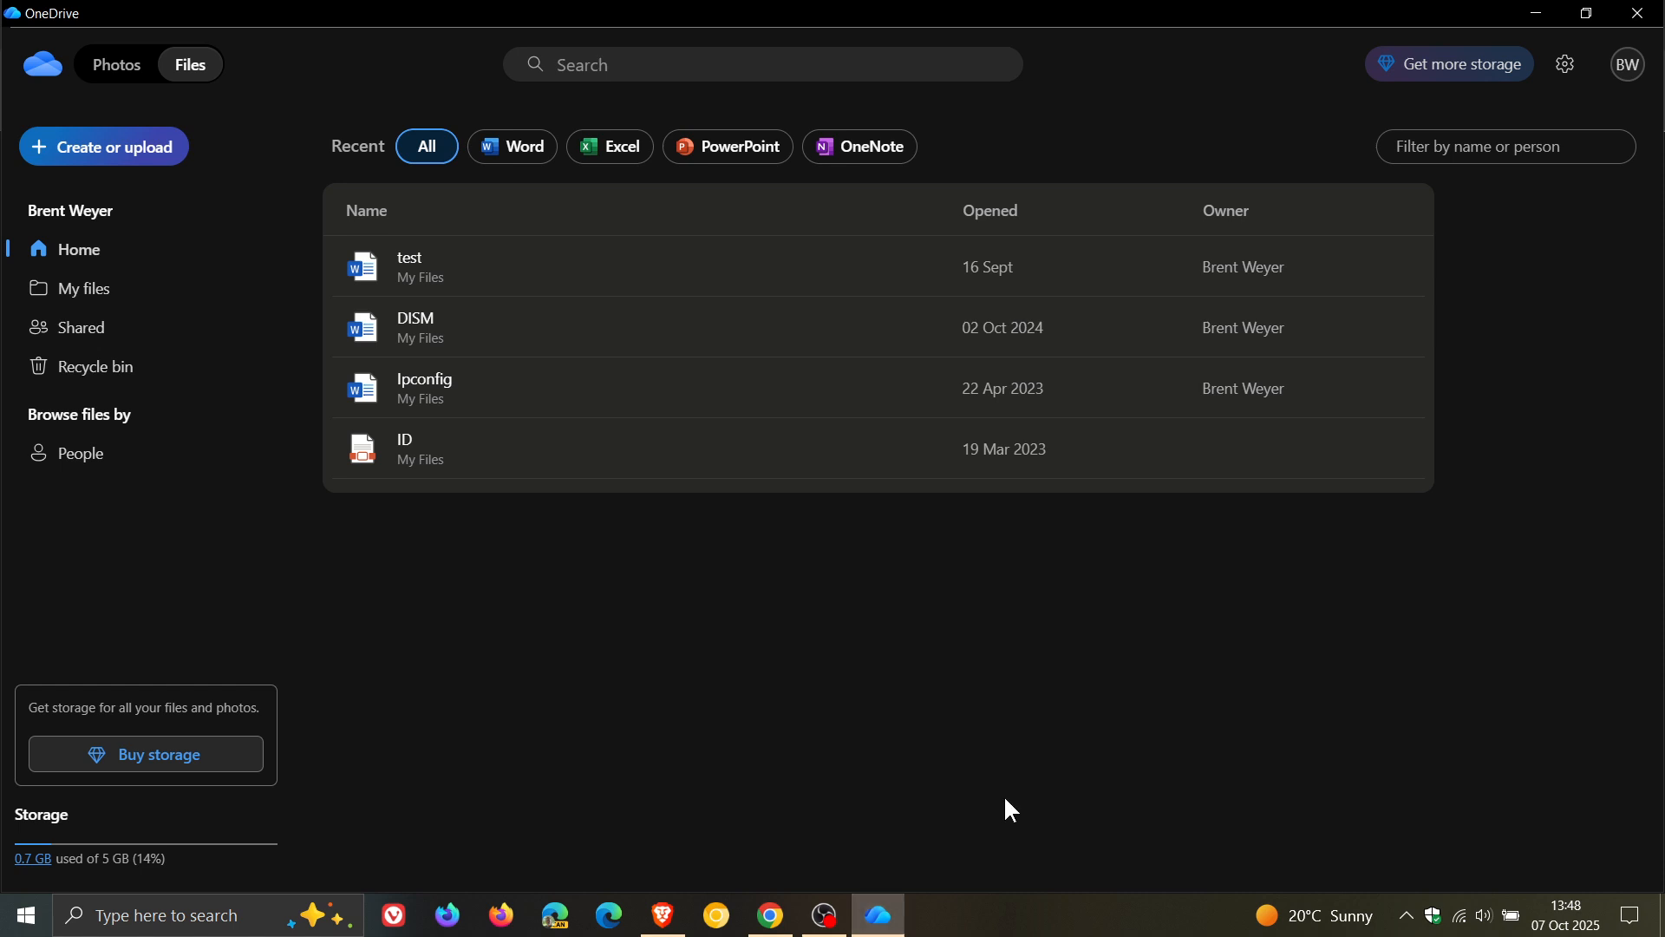
mouse_move(1067, 666)
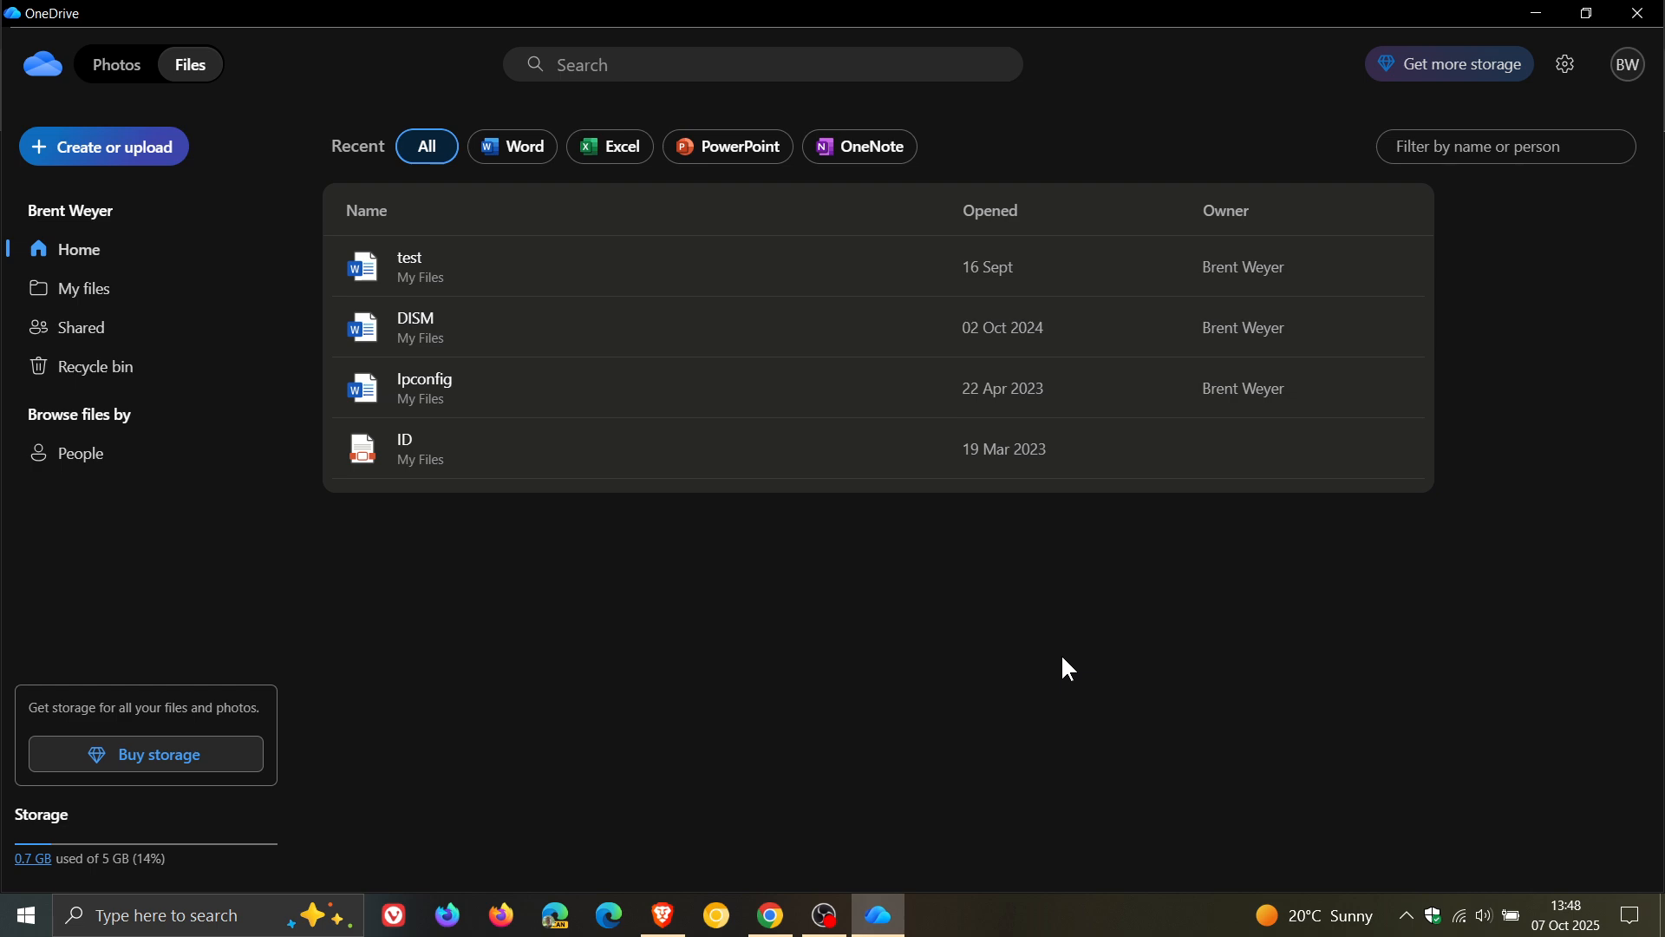
mouse_move(763, 775)
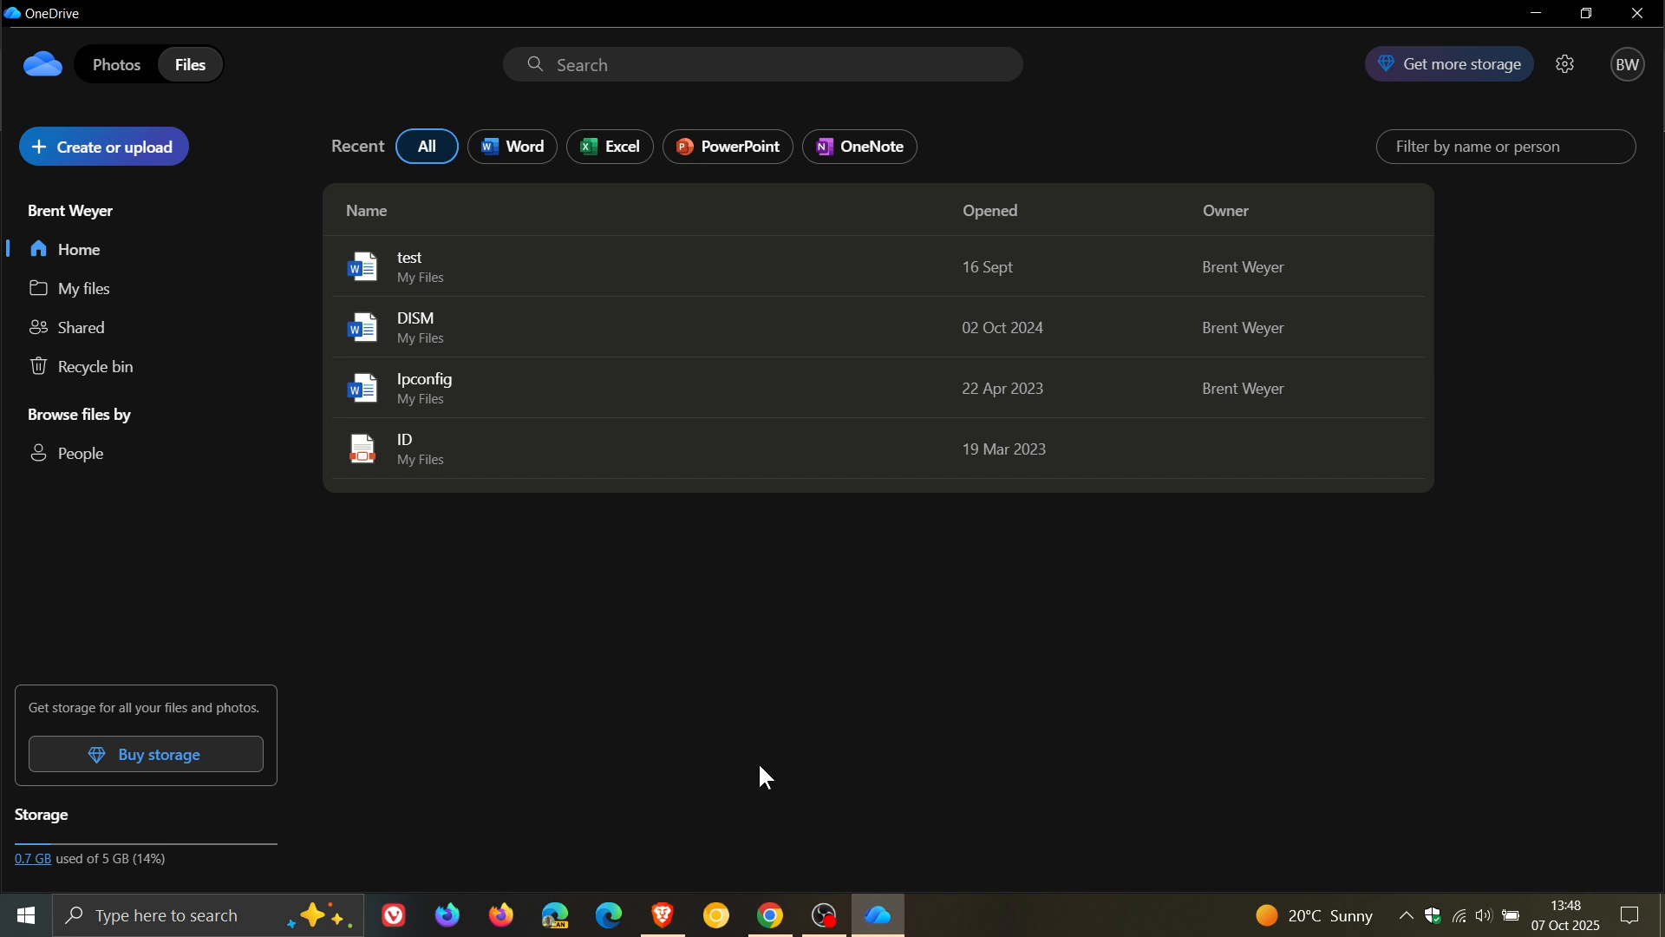
Step: Switch back to the browser with OneDrive web on the October 2025 Gallery
click(769, 914)
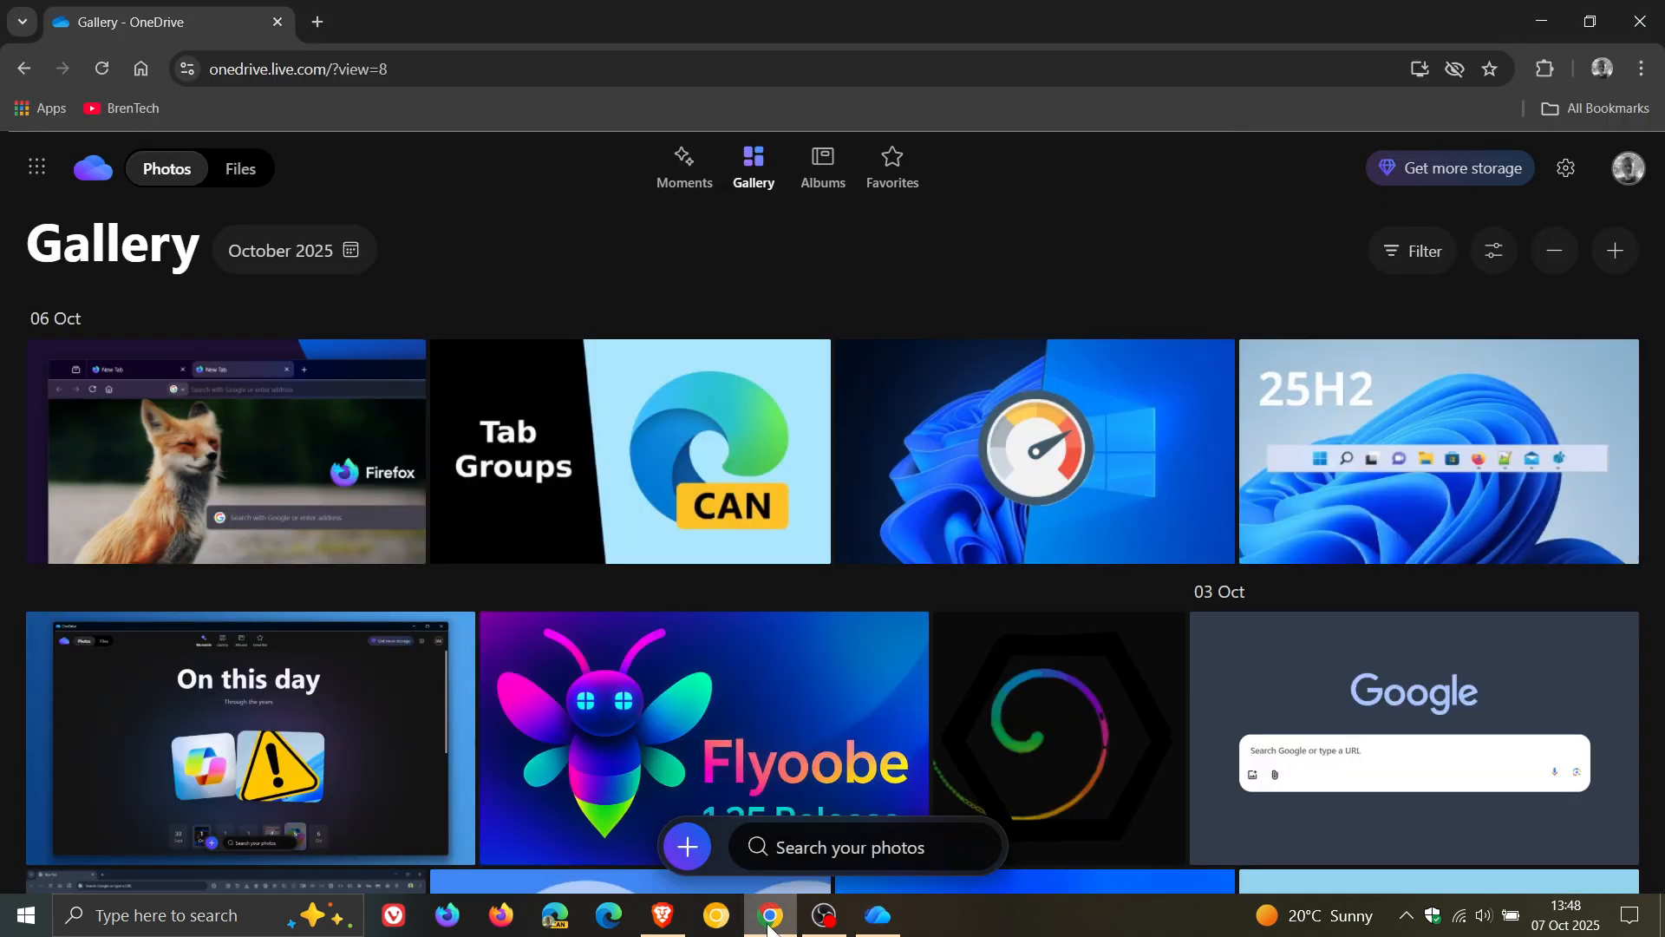
mouse_move(1105, 244)
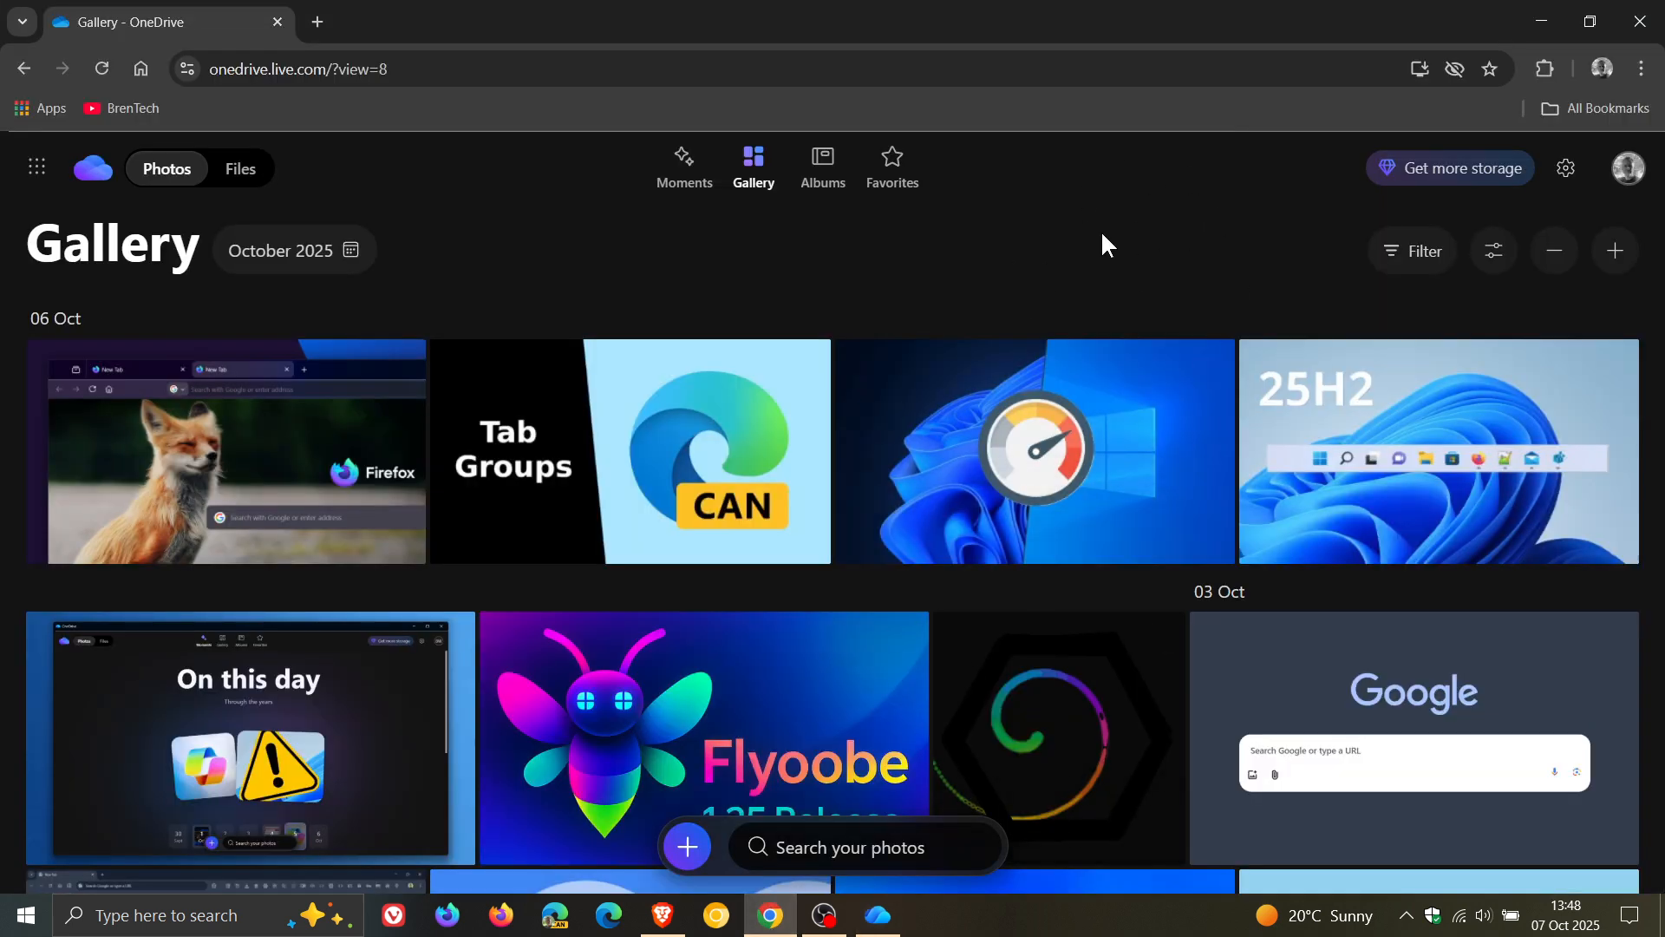
mouse_move(352, 756)
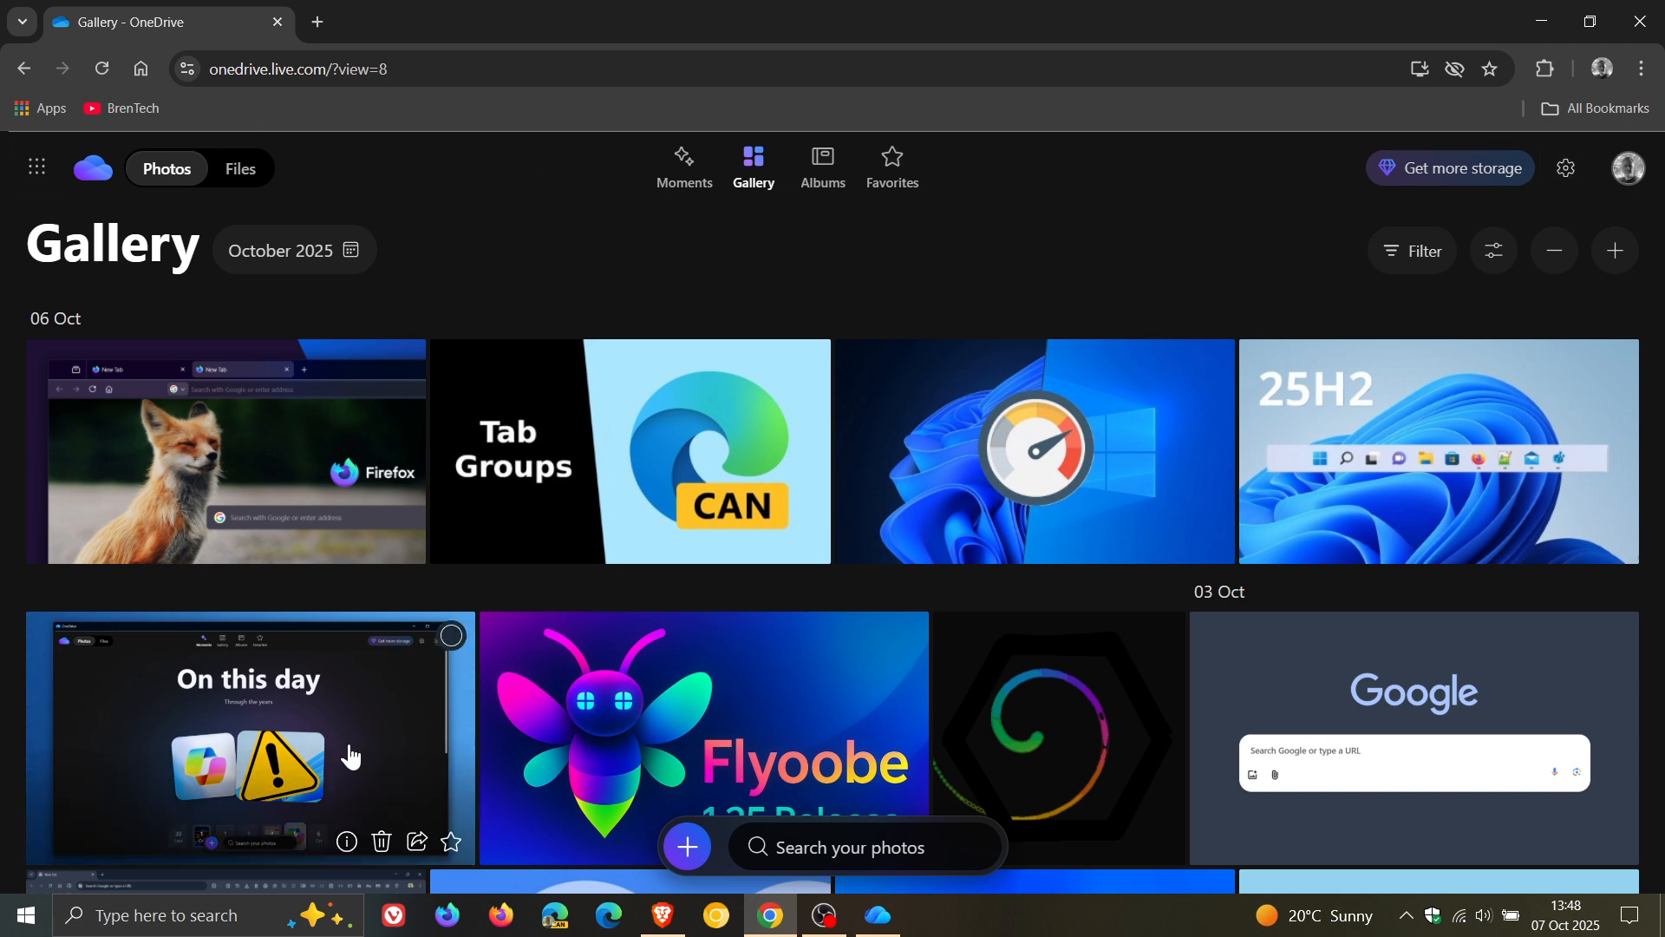
mouse_move(1123, 252)
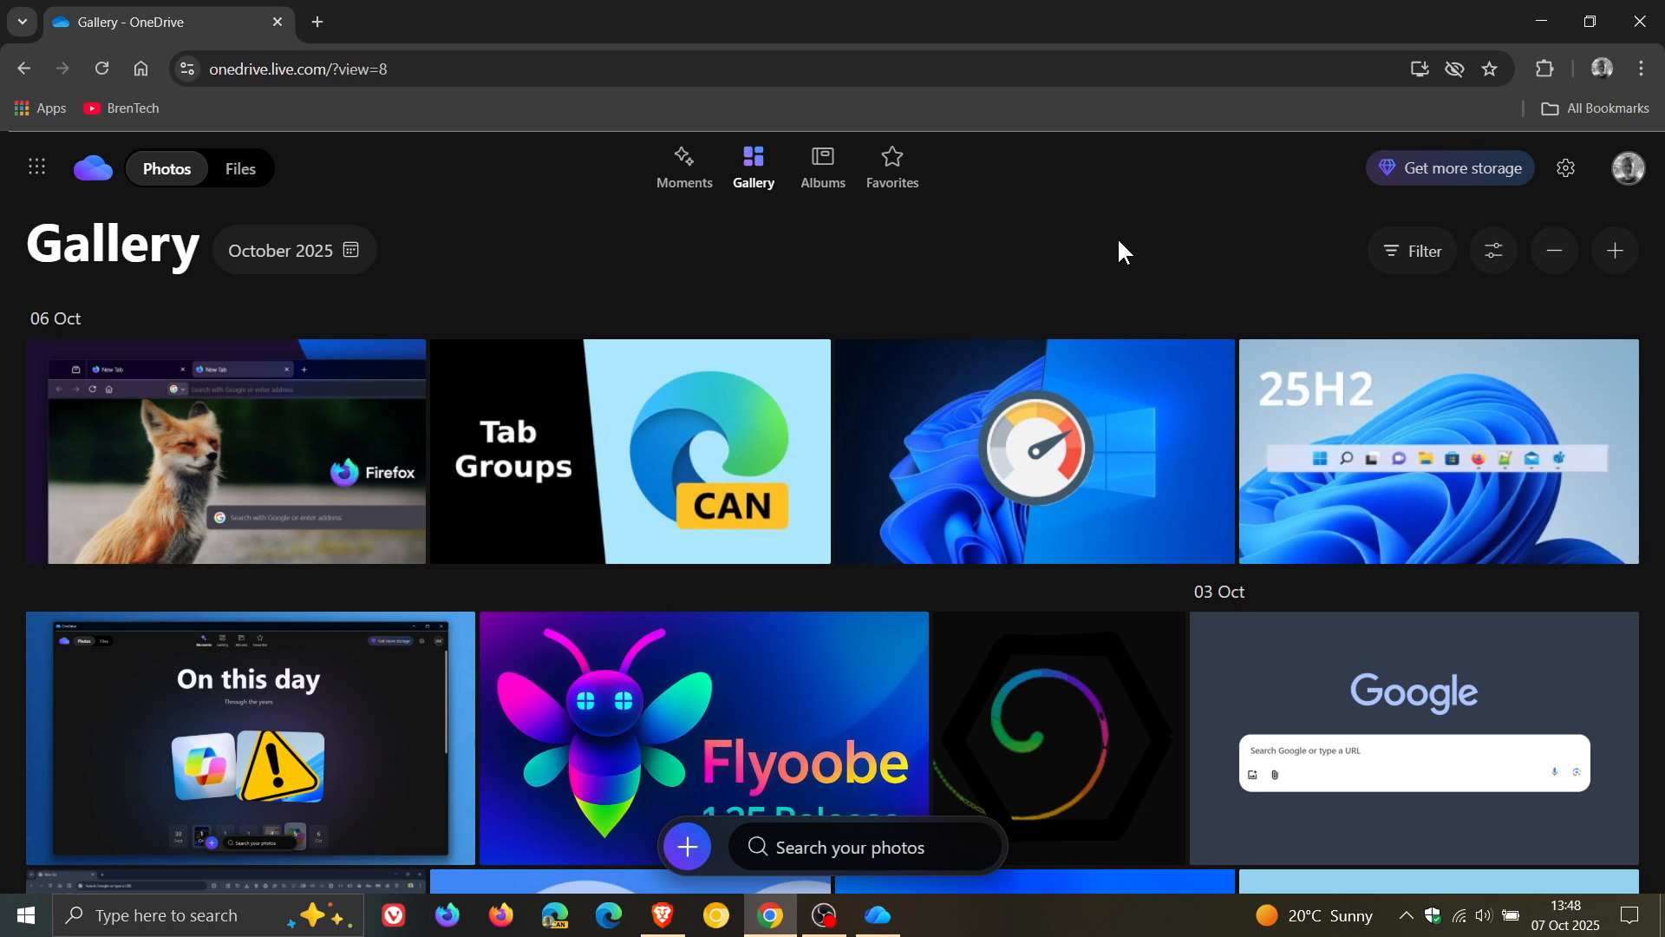
Step: Set the Gallery's theme to Light, then back to Follow system theme
click(1563, 168)
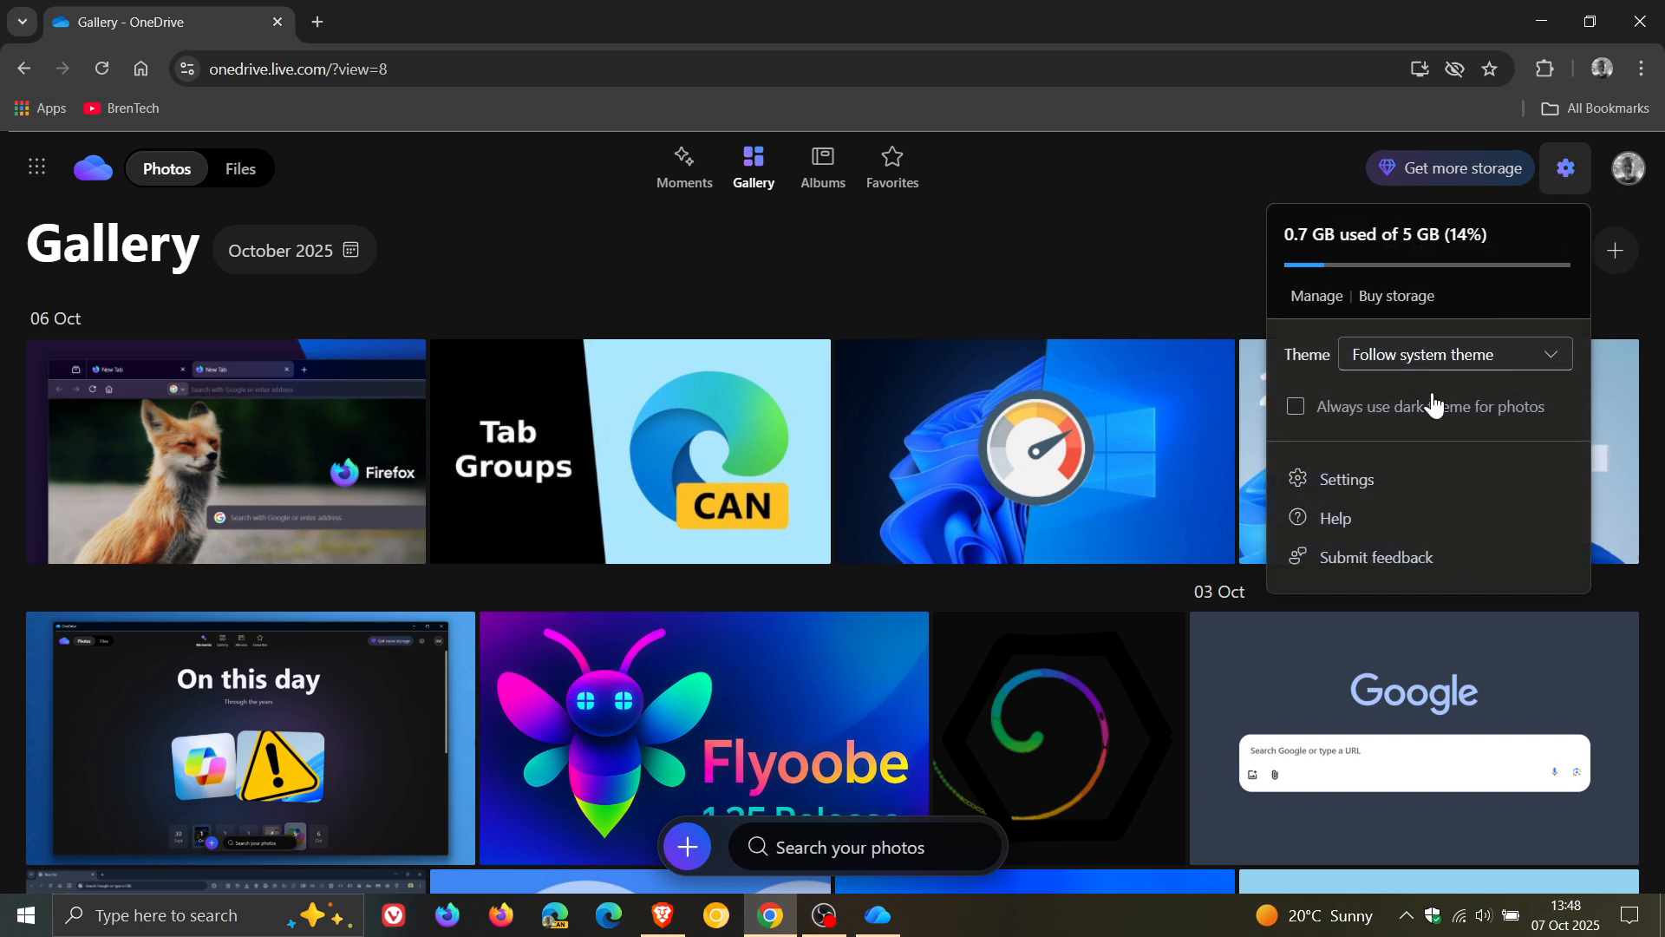
click(1452, 354)
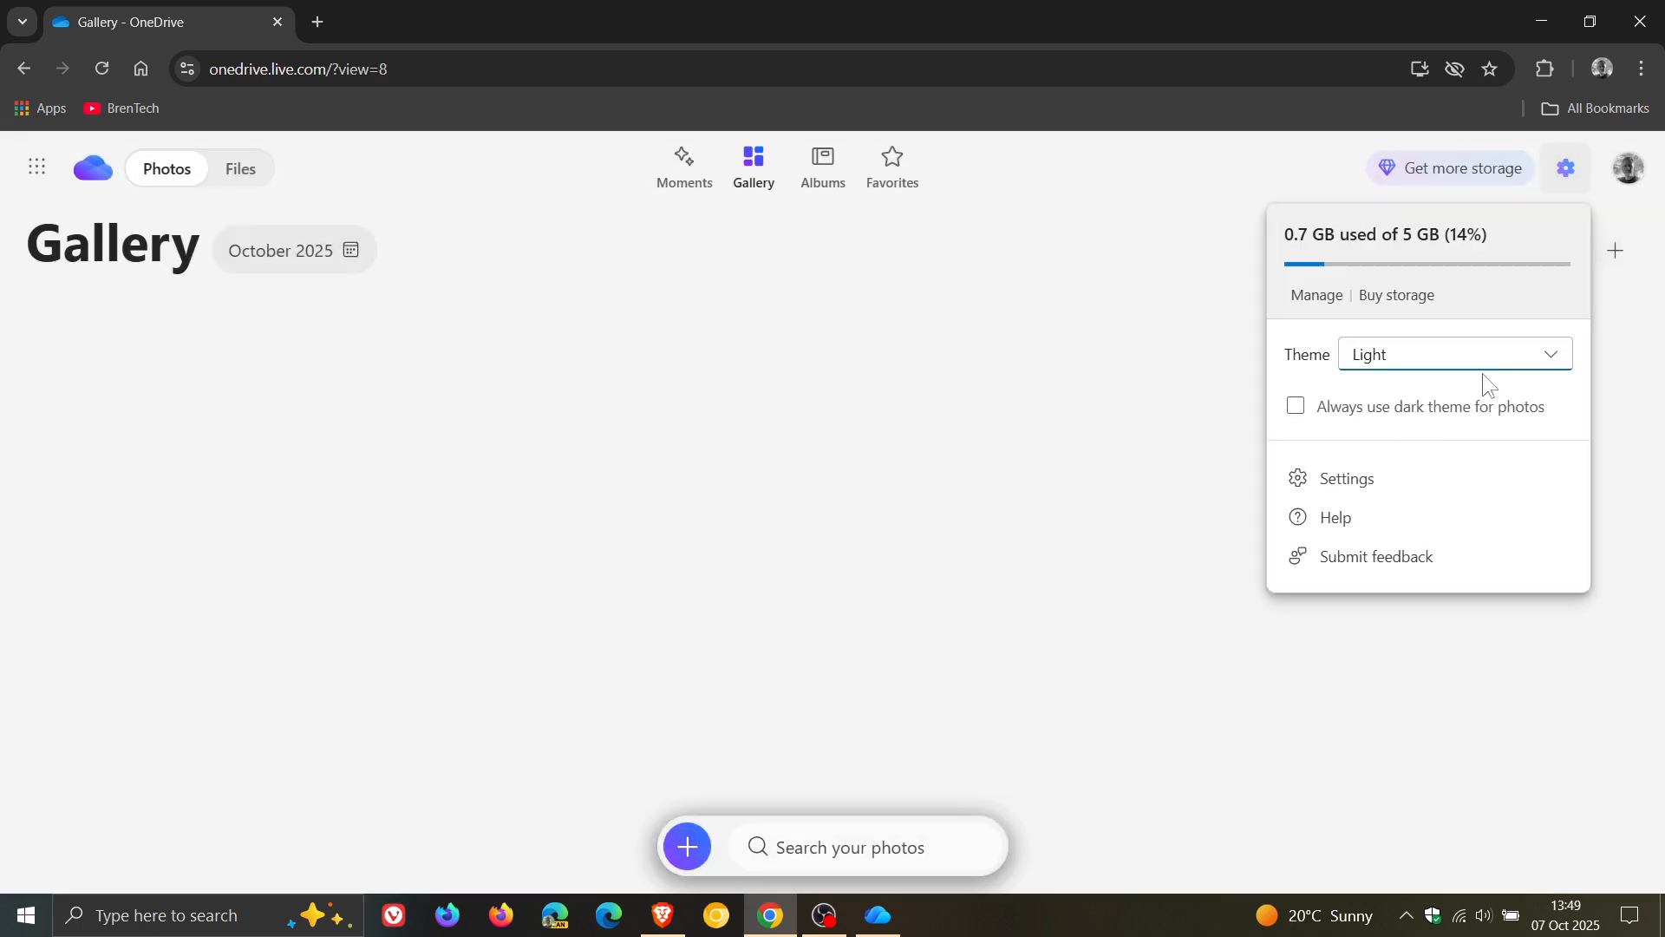
click(1452, 354)
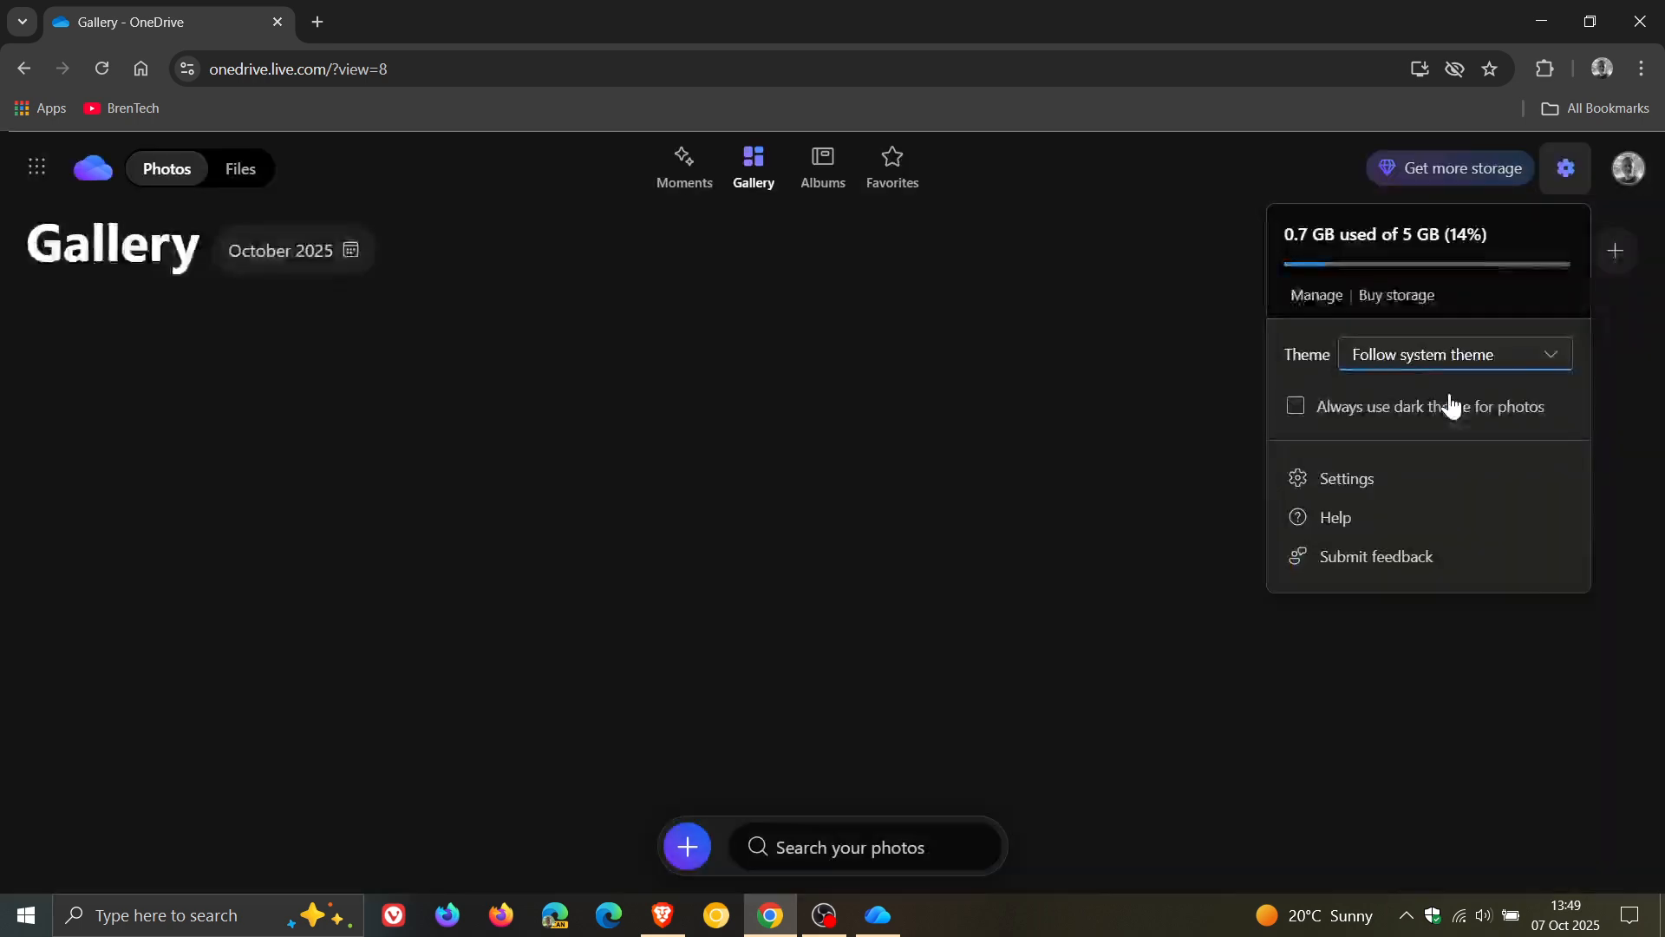